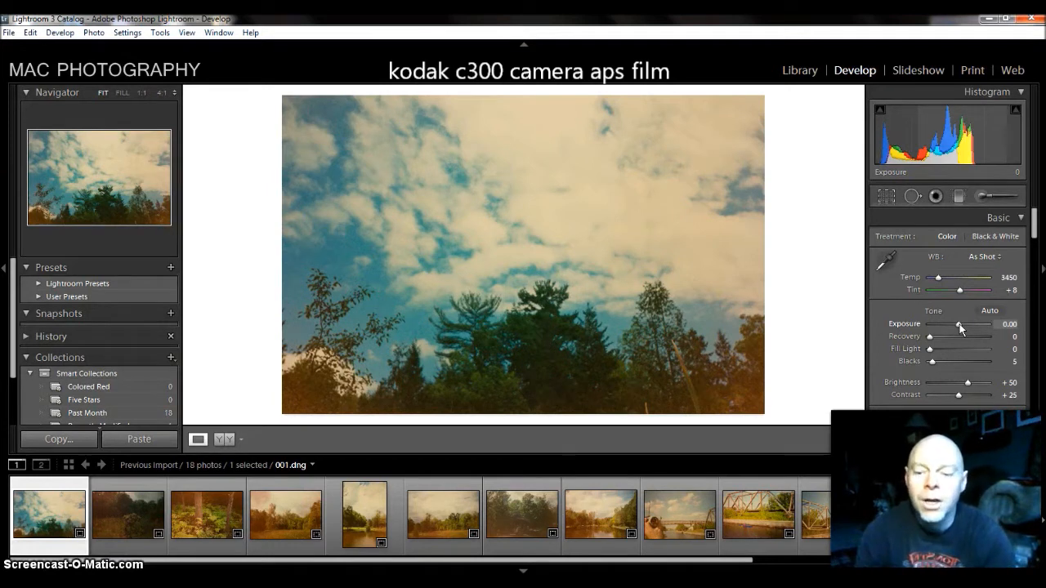
Set Exposure to +0.87, Blacks to 14, Contrast to about +52, and raise Clarity
drag(958, 326, 972, 326)
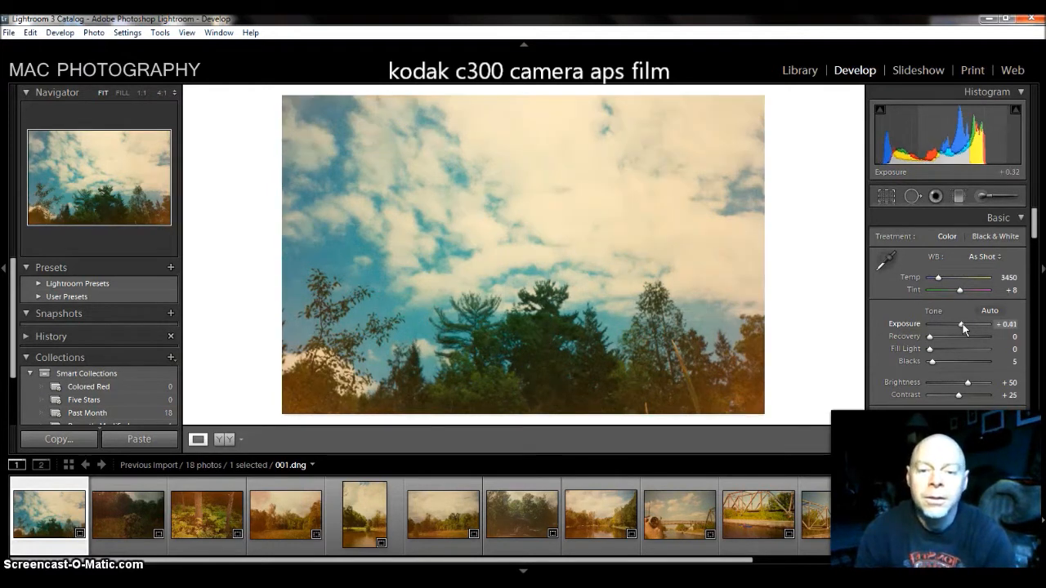
drag(960, 326, 965, 326)
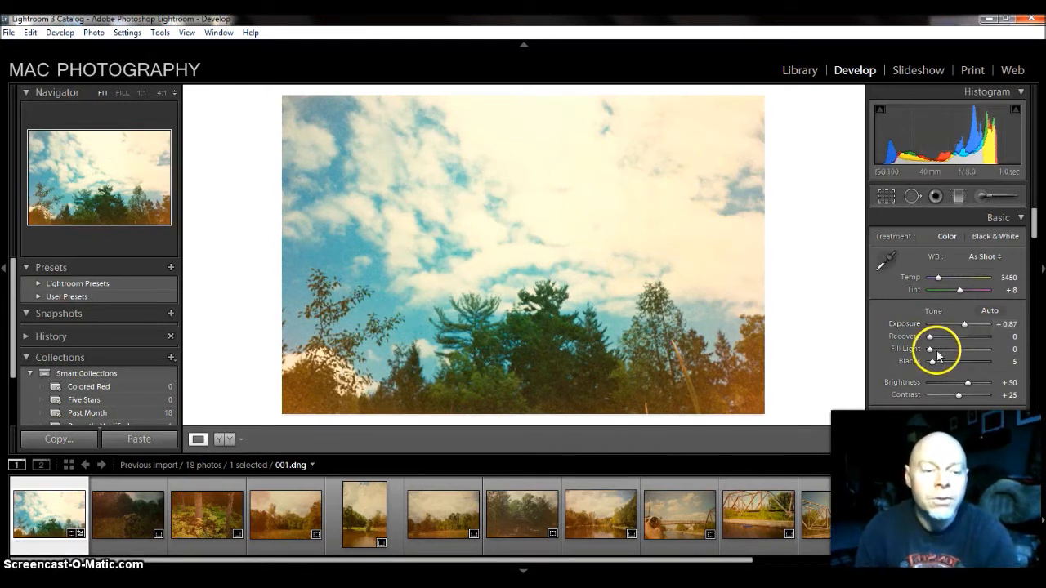
drag(955, 362, 960, 362)
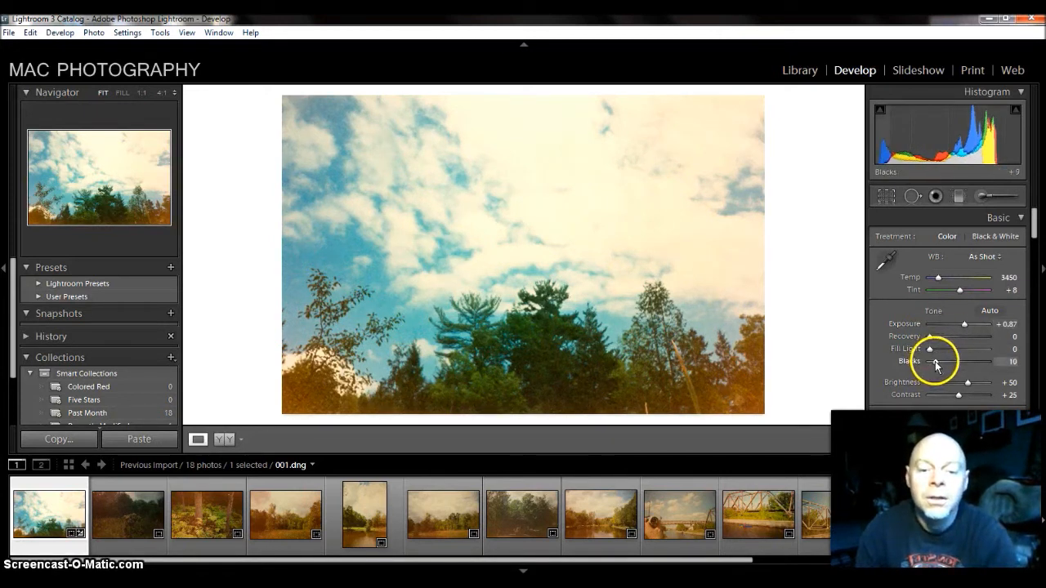
drag(929, 362, 937, 362)
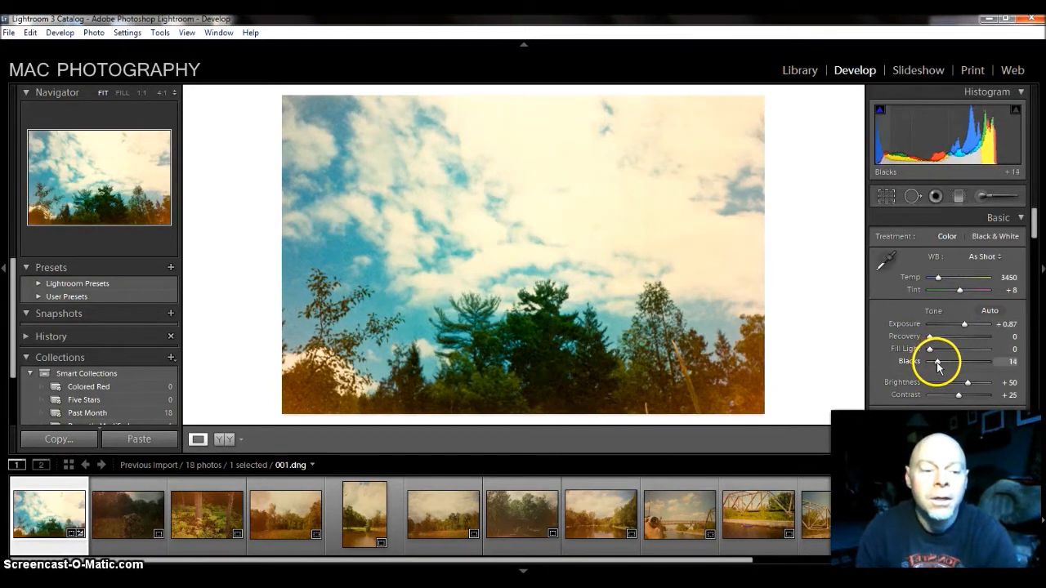
drag(959, 394, 968, 395)
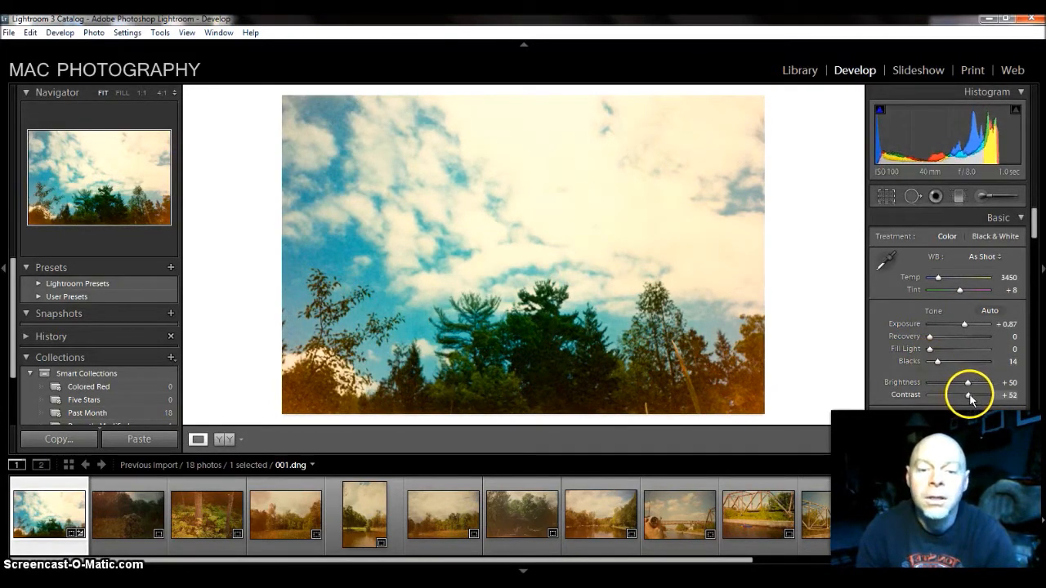
drag(972, 395, 967, 394)
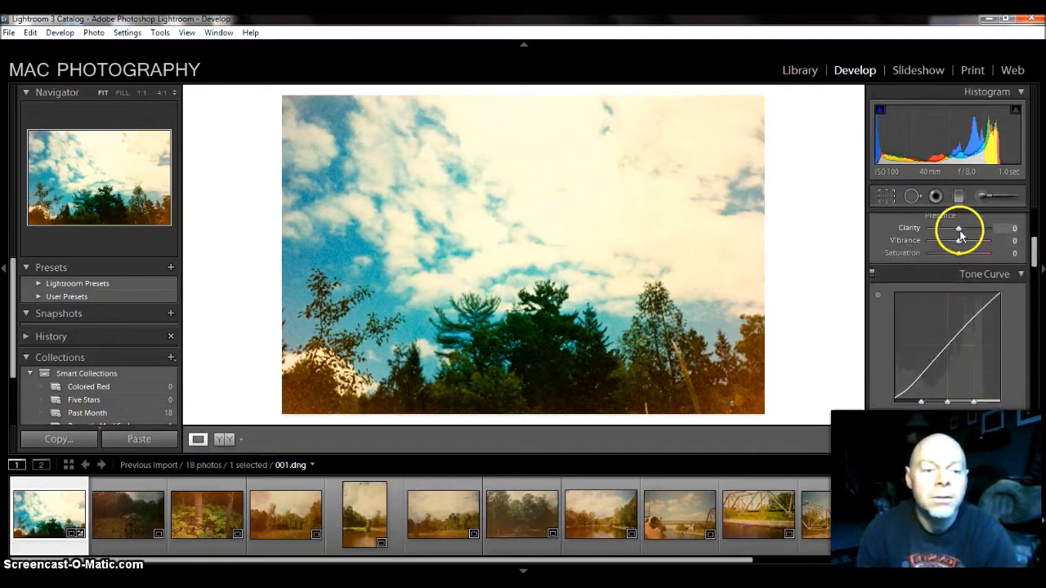
drag(957, 228, 999, 228)
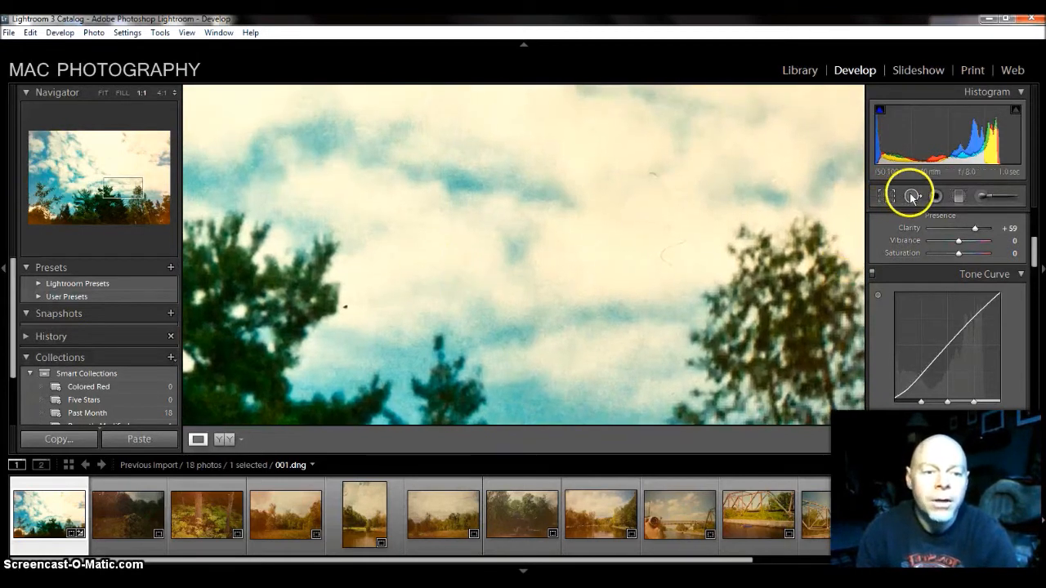
Heal a sky dust speck with a size-39 spot sourced from nearby clean sky
click(911, 196)
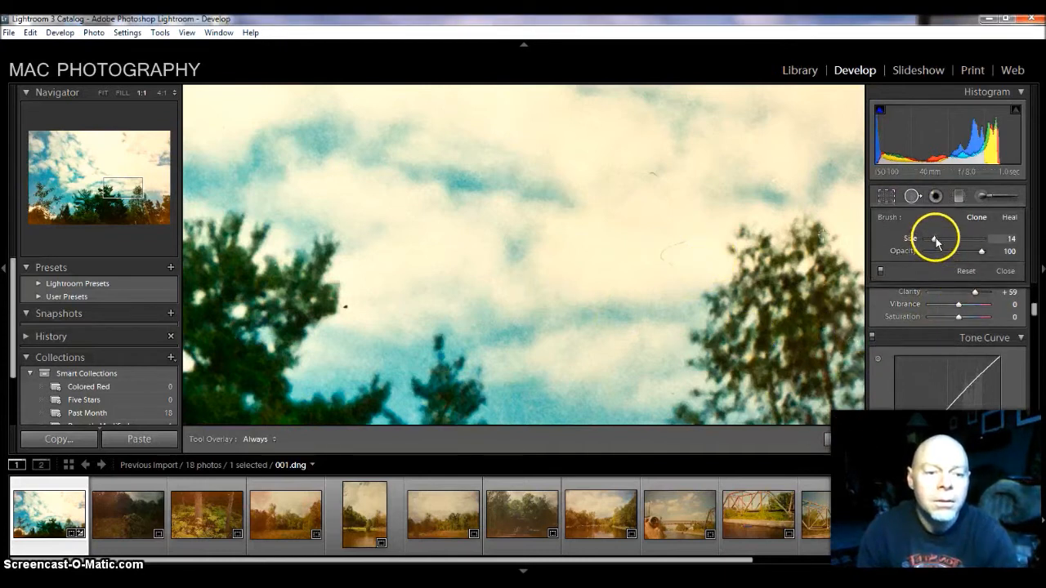
drag(936, 239, 960, 240)
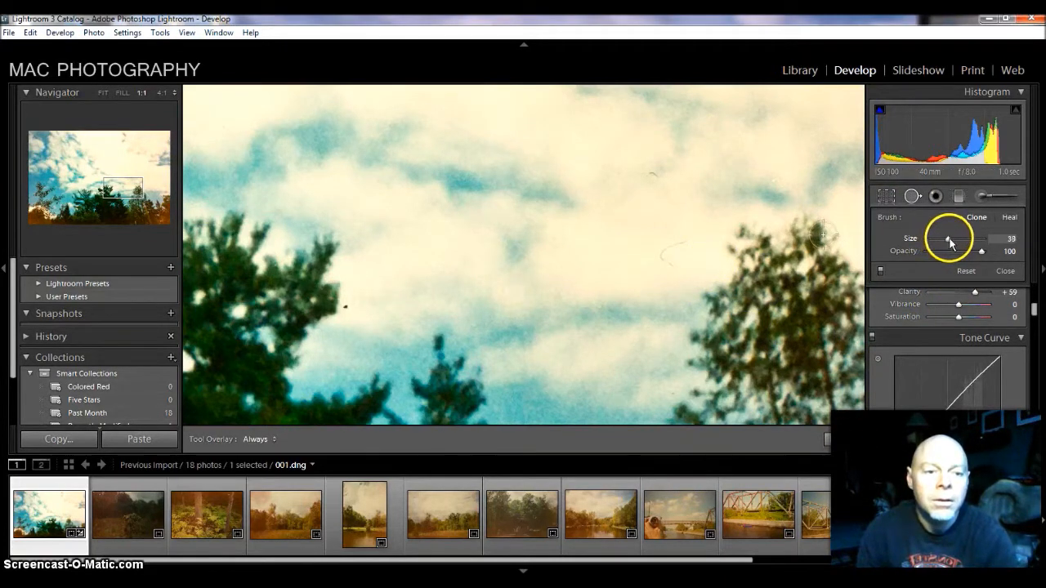
click(682, 241)
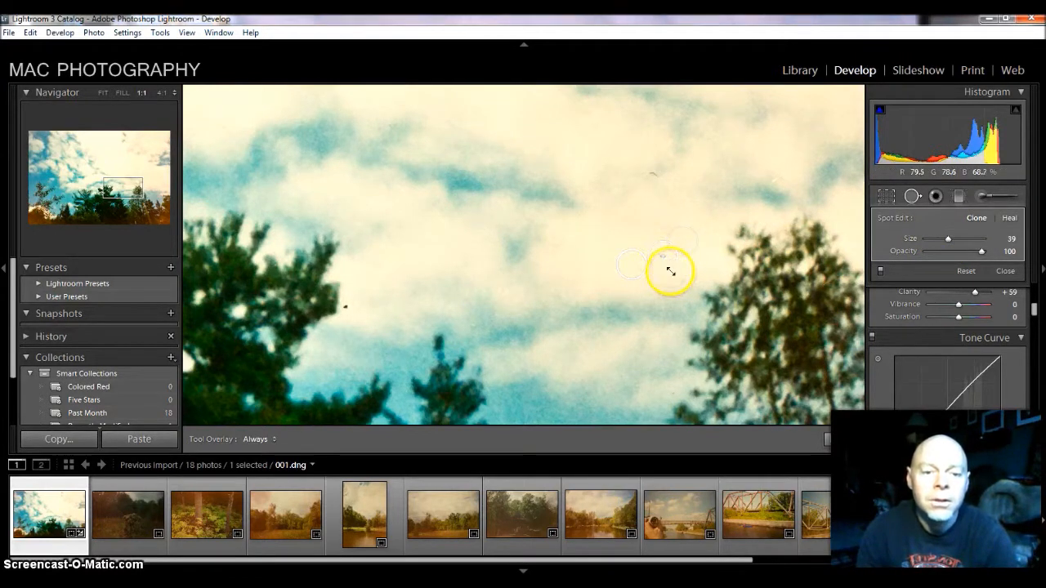
drag(666, 270, 650, 171)
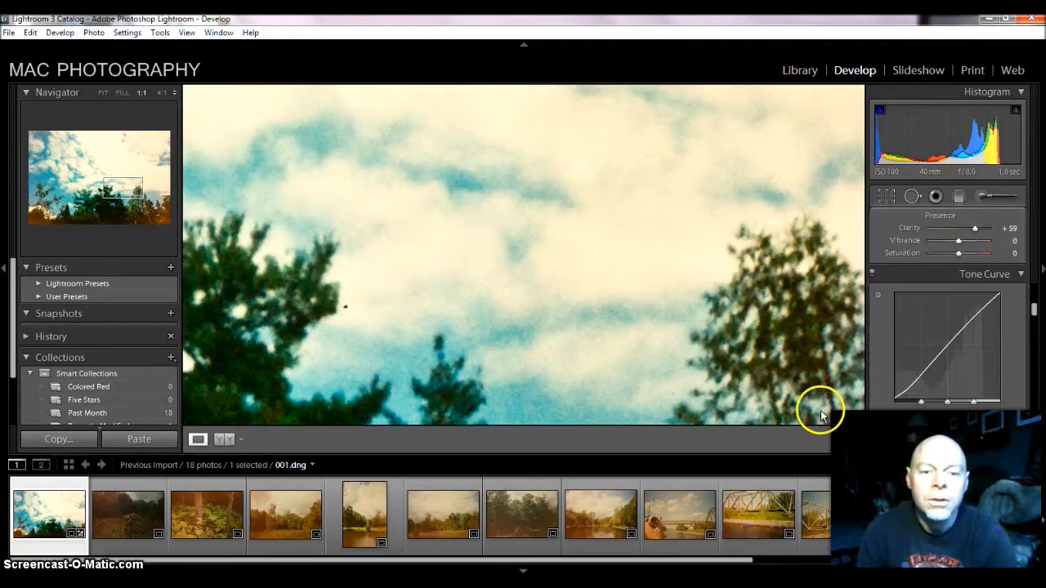
drag(821, 412, 617, 217)
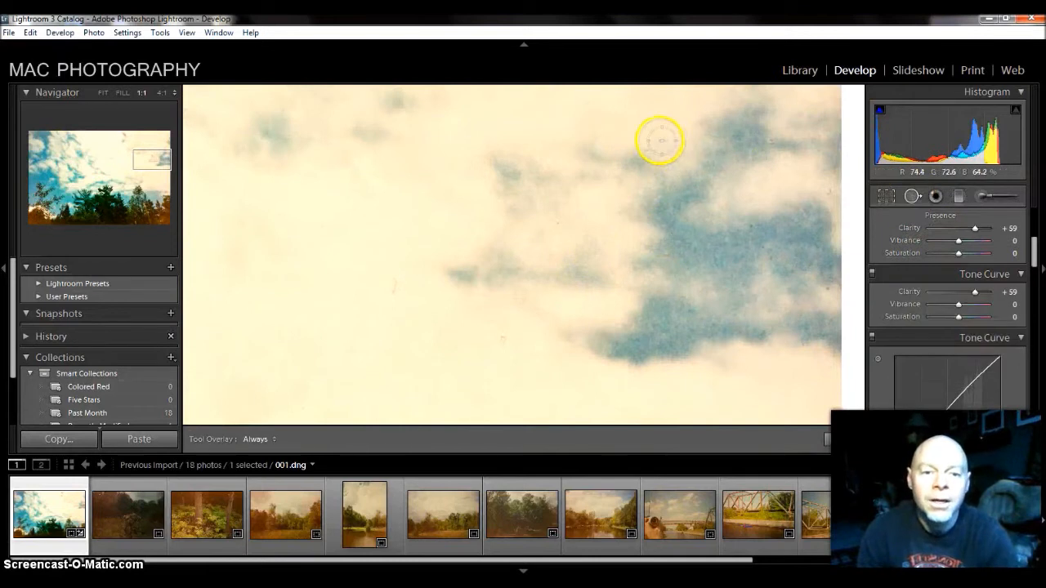
Heal three more dust spots across the sky and clouds, then select the next filmstrip scan
click(659, 142)
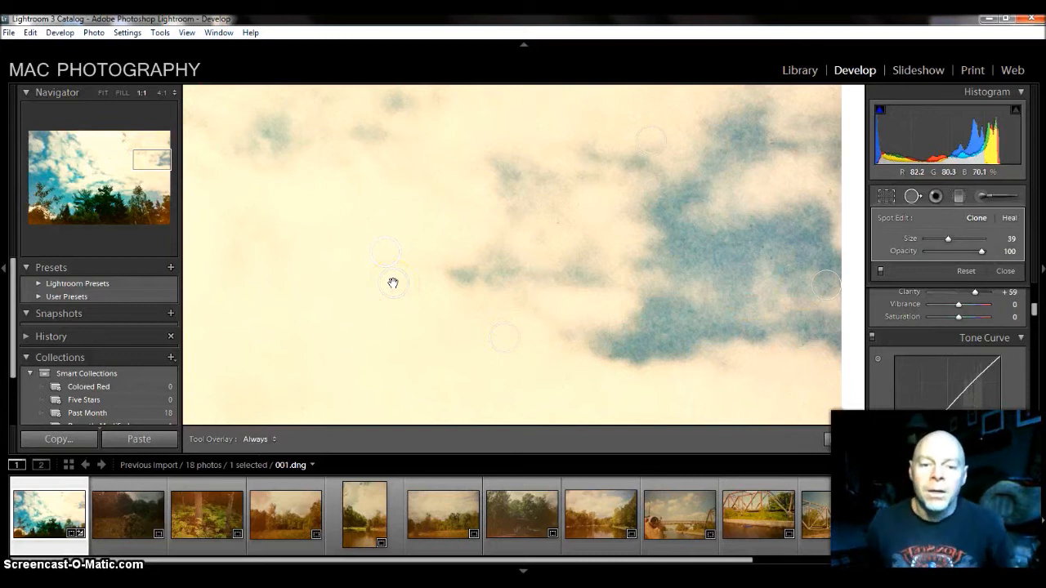
click(556, 223)
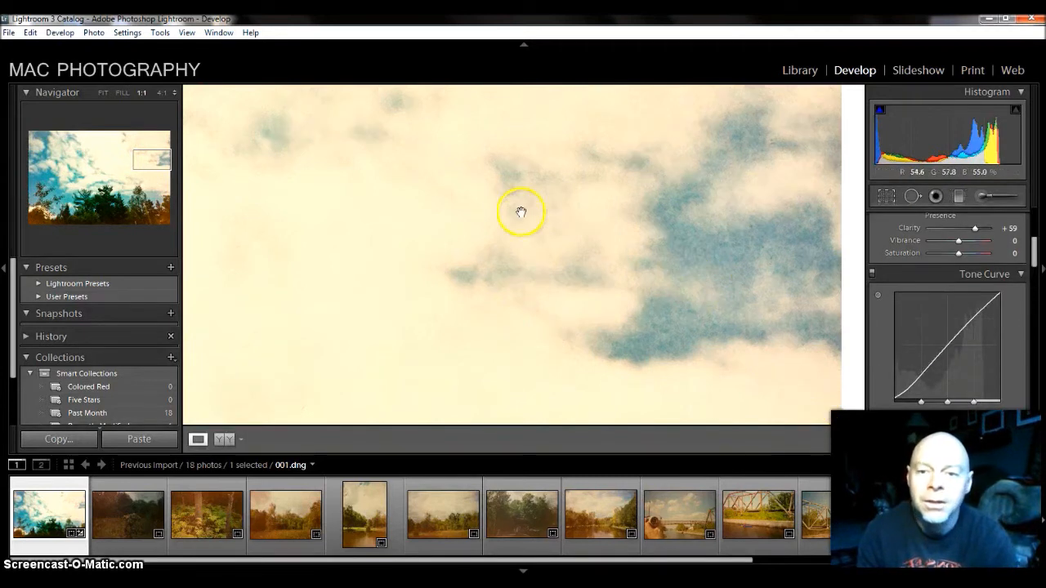
drag(520, 212, 560, 345)
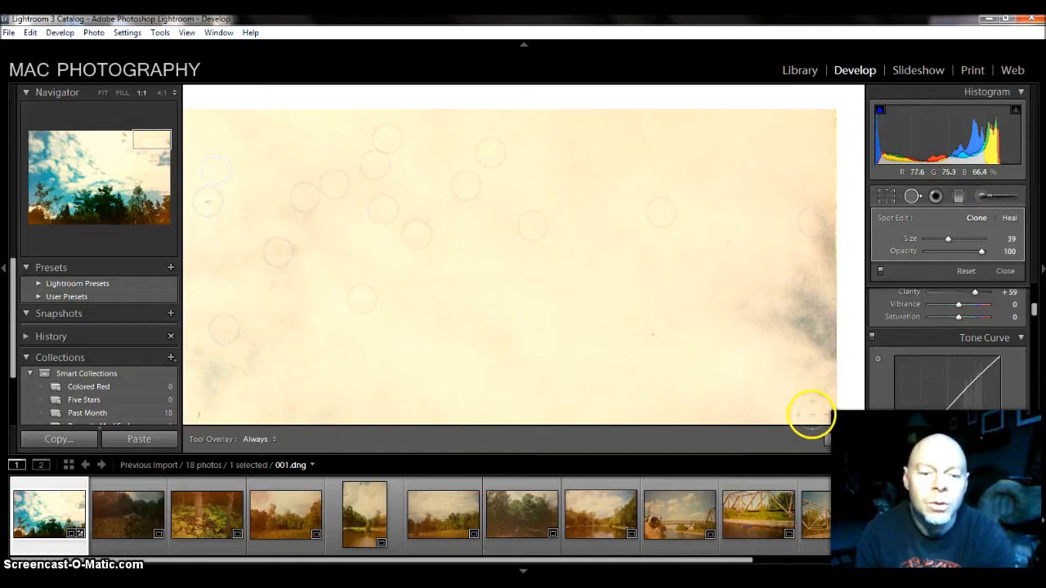
click(653, 344)
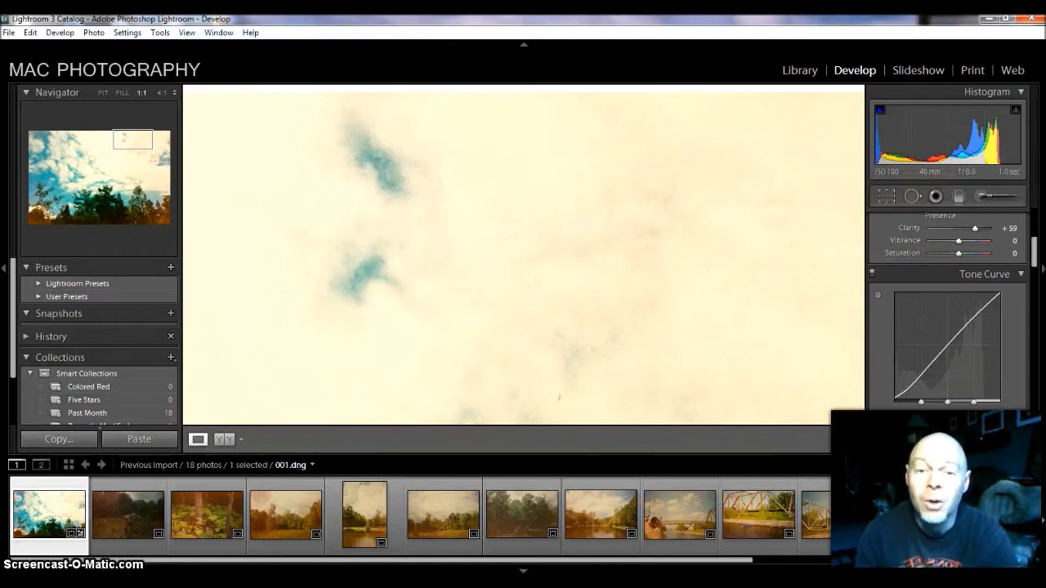
click(128, 515)
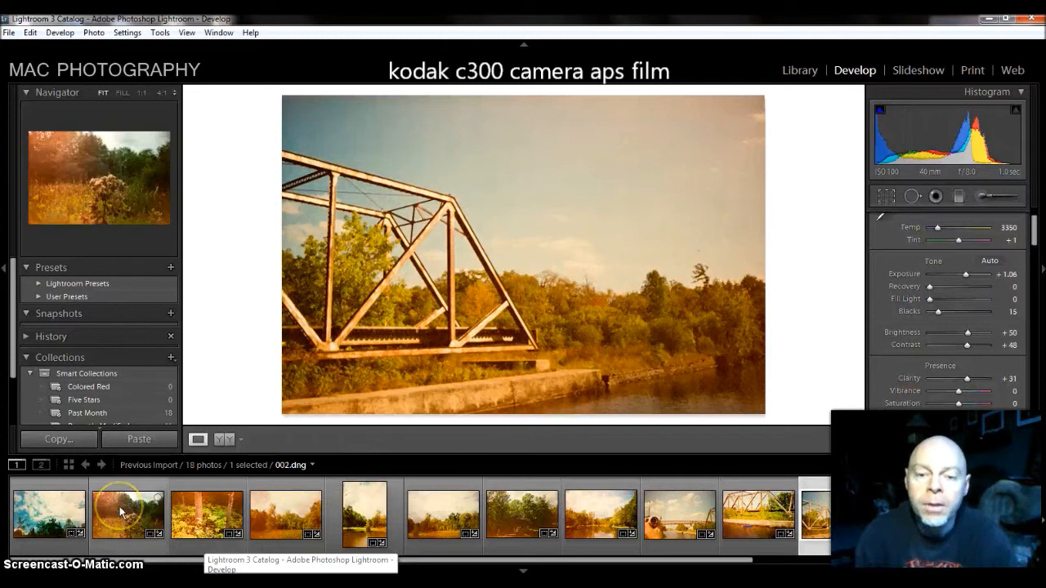
Step through filmstrip scans 002 to 011, ending on lake reflection scan 012
click(127, 514)
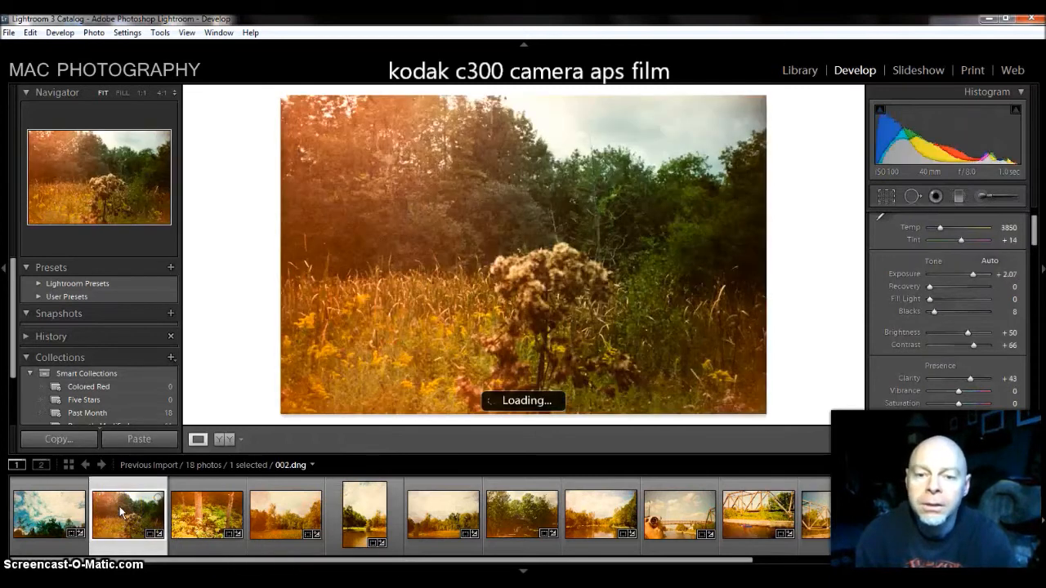
click(205, 515)
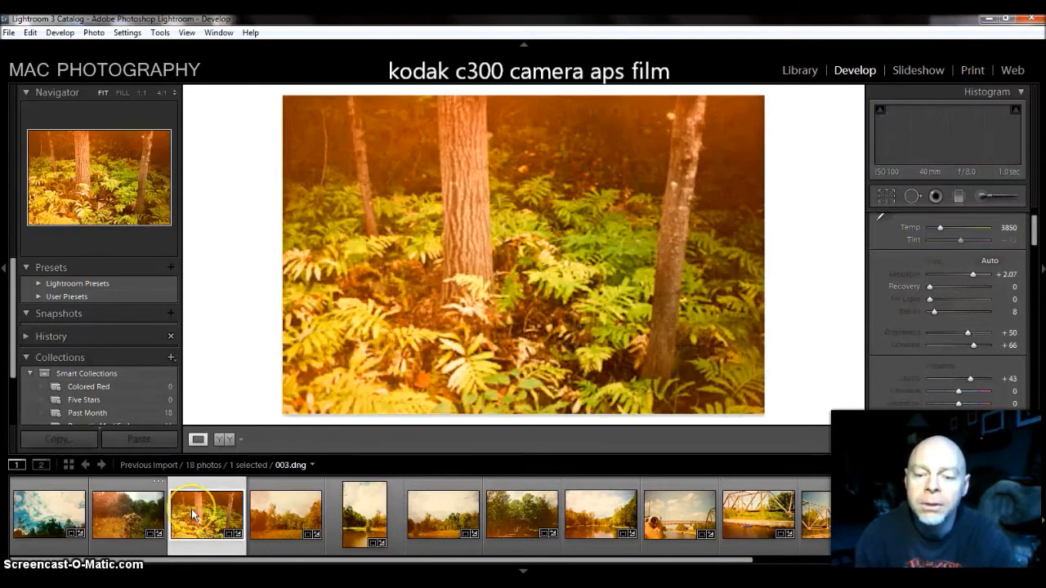
click(286, 515)
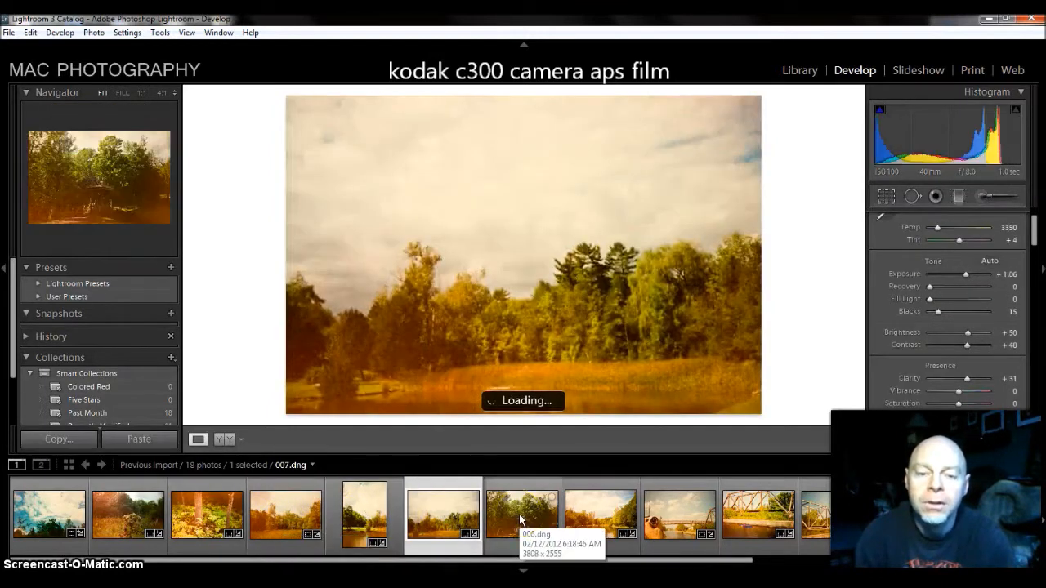
click(523, 515)
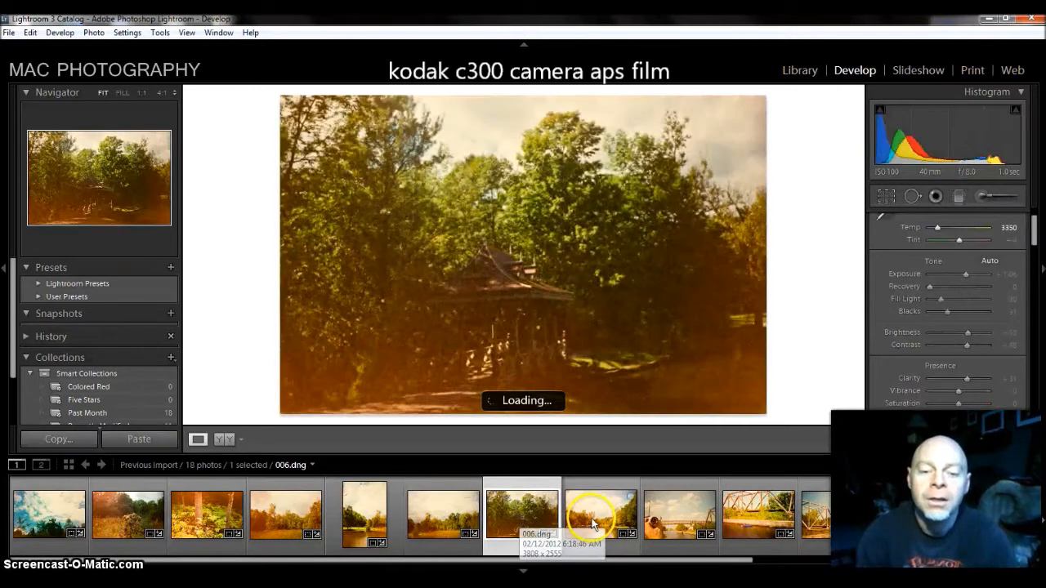
click(600, 515)
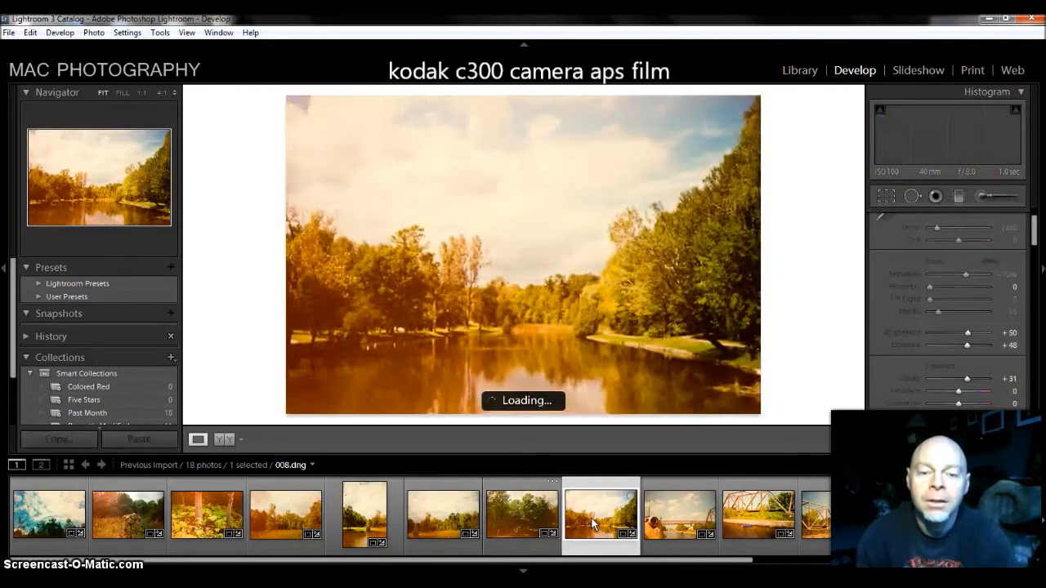
click(678, 515)
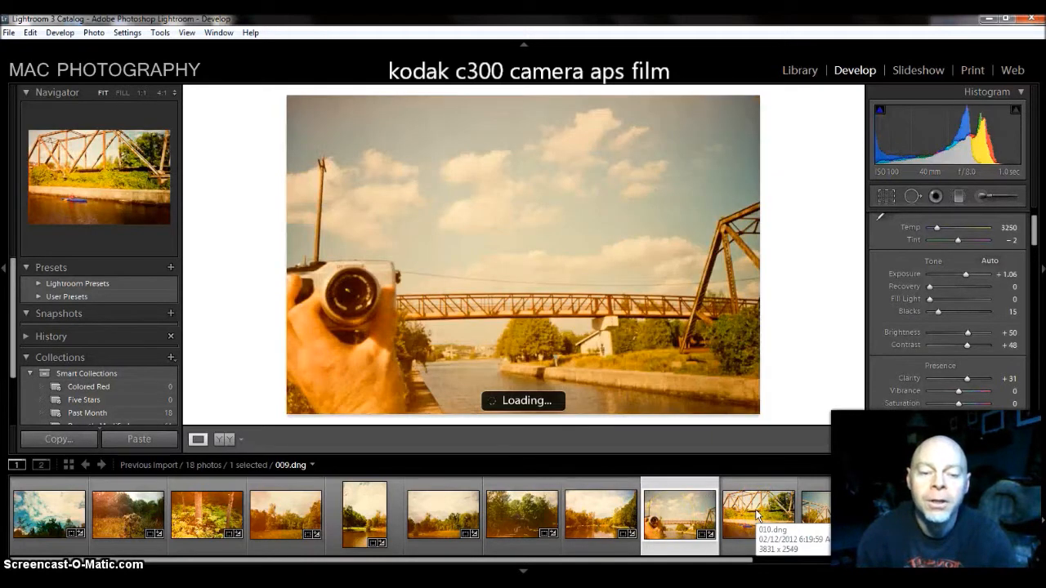
click(759, 515)
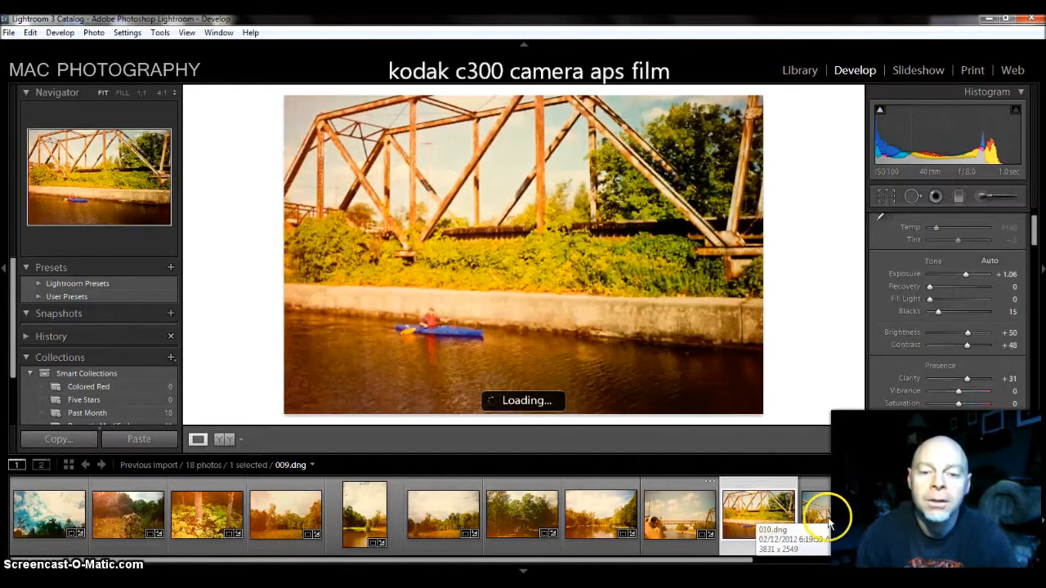
click(758, 515)
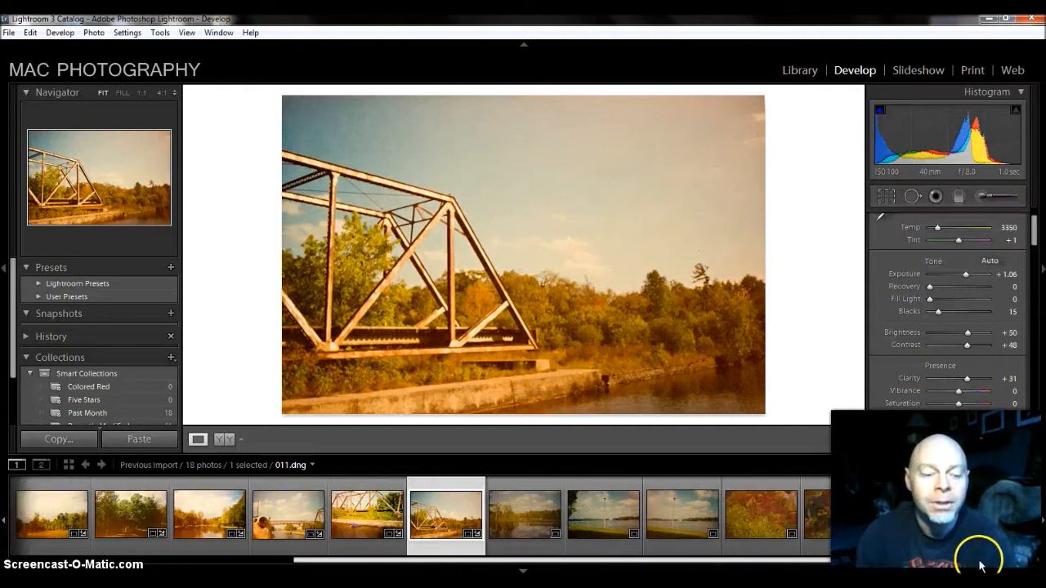
click(524, 513)
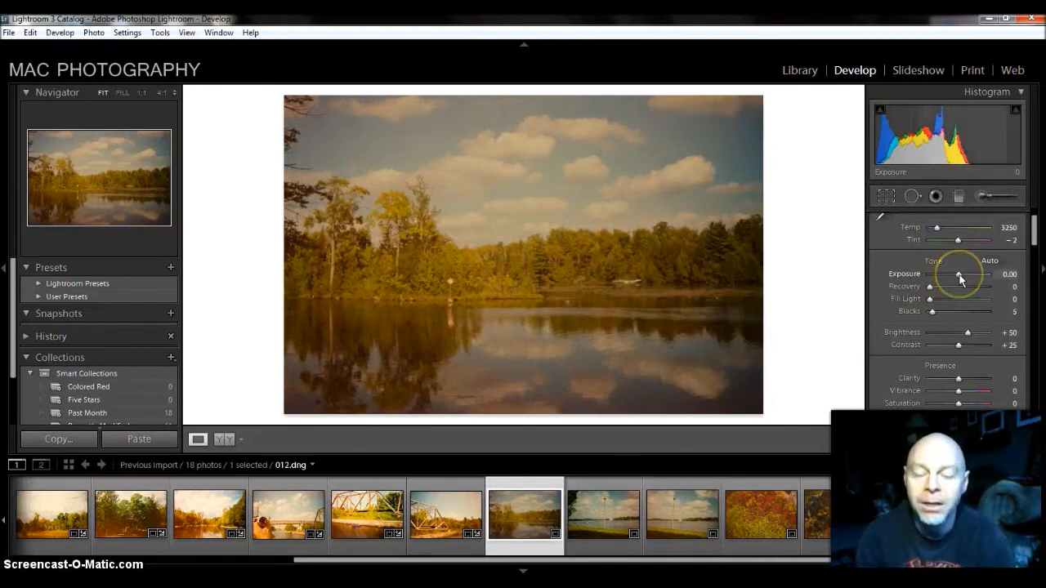
Brighten the lake scan and set Blacks 22, Contrast +55, Clarity +52
drag(959, 274, 968, 274)
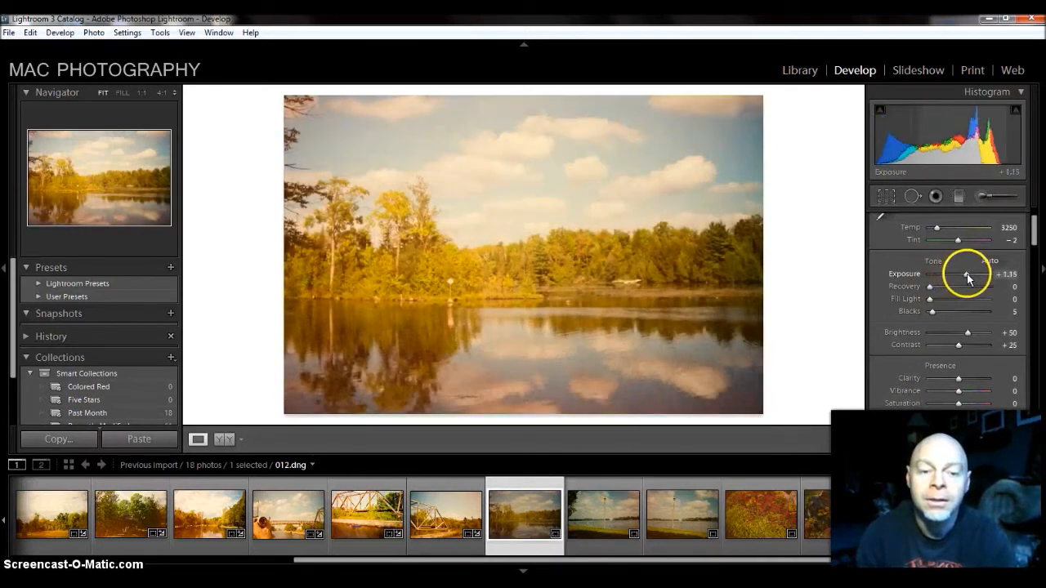
drag(967, 274, 972, 273)
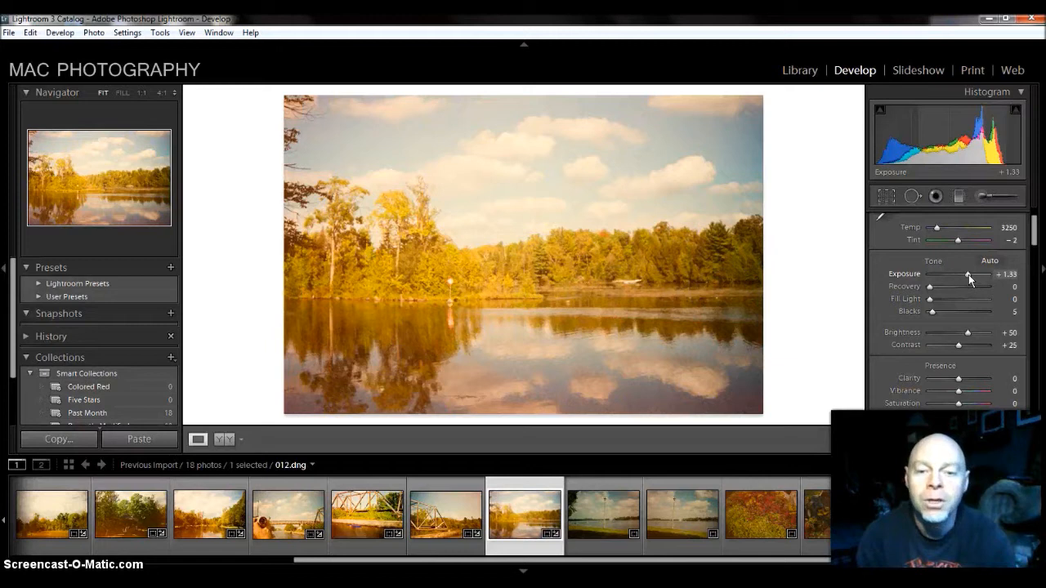
drag(932, 312, 936, 311)
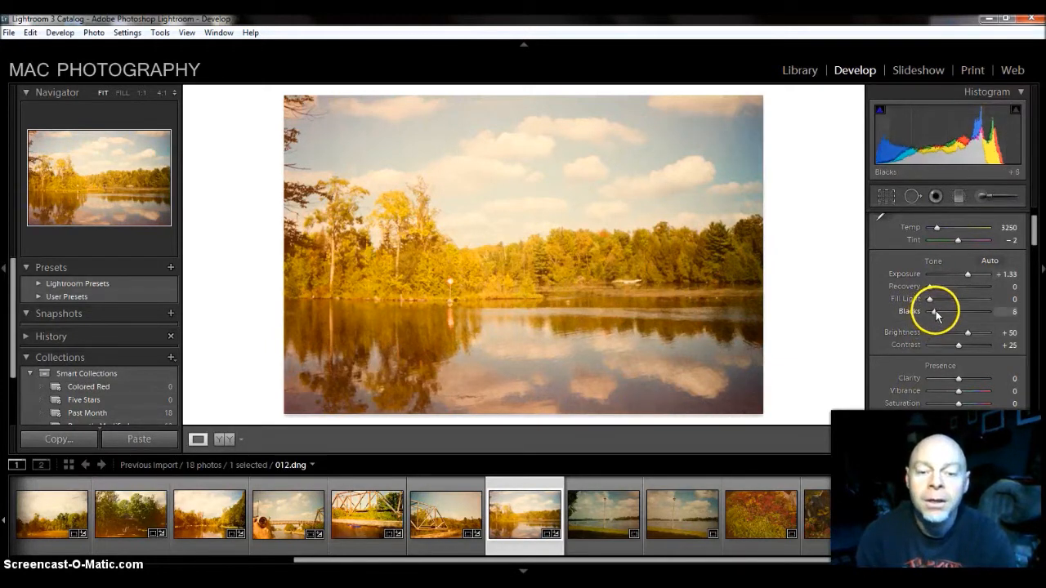
drag(930, 311, 939, 311)
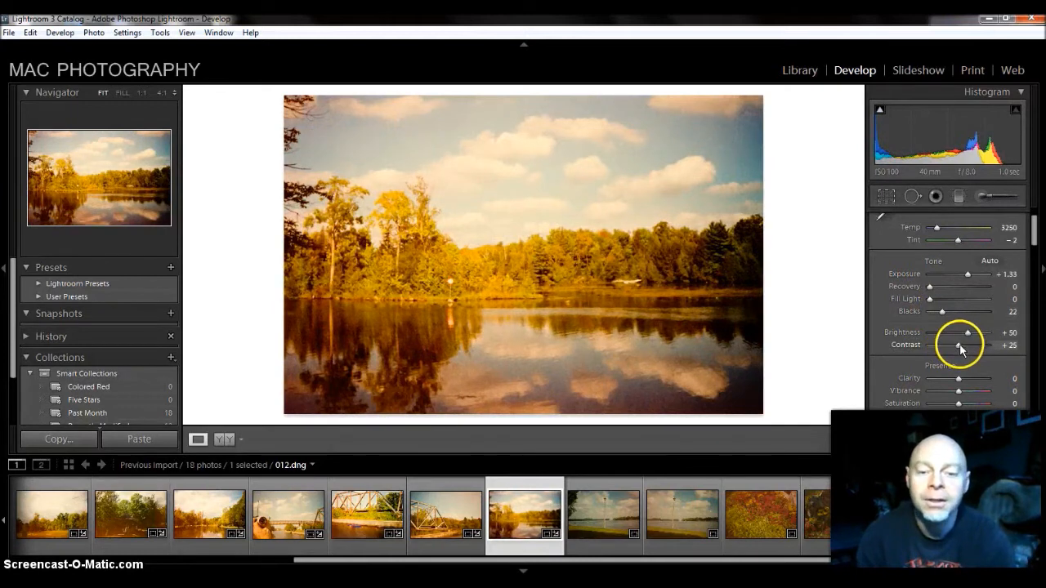
drag(963, 344, 970, 344)
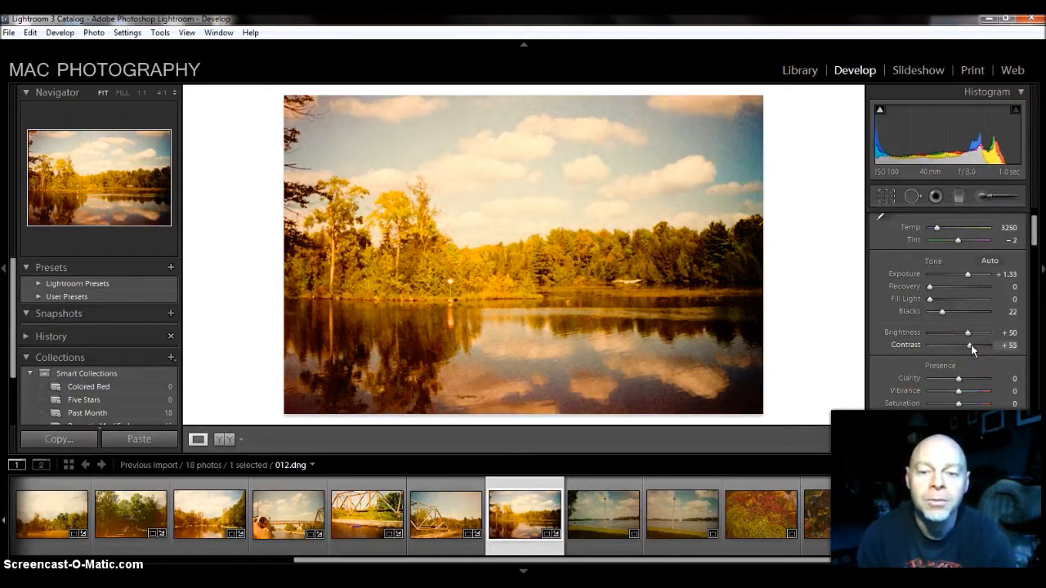
drag(957, 377, 967, 377)
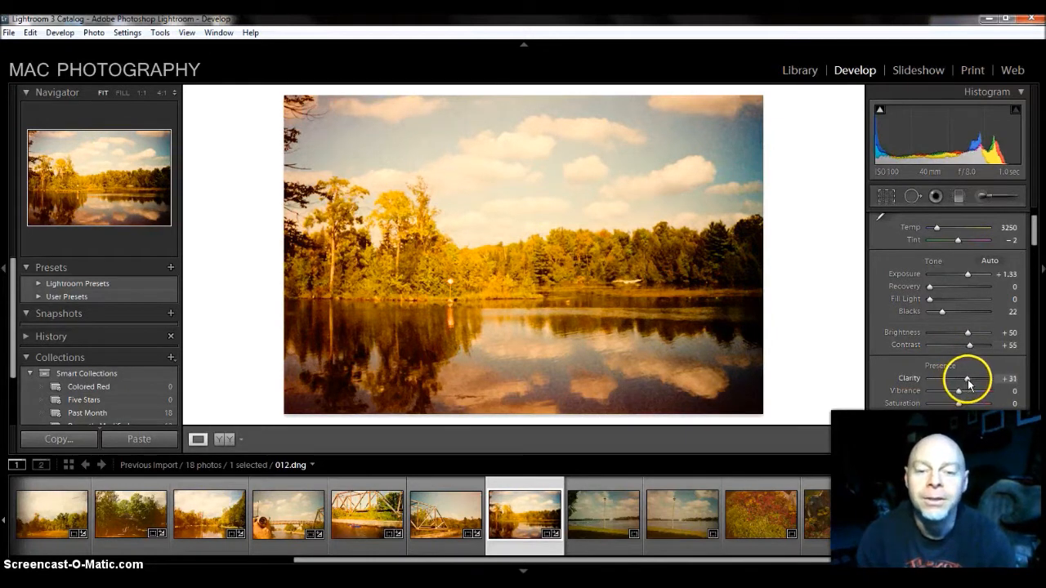
drag(966, 378, 972, 378)
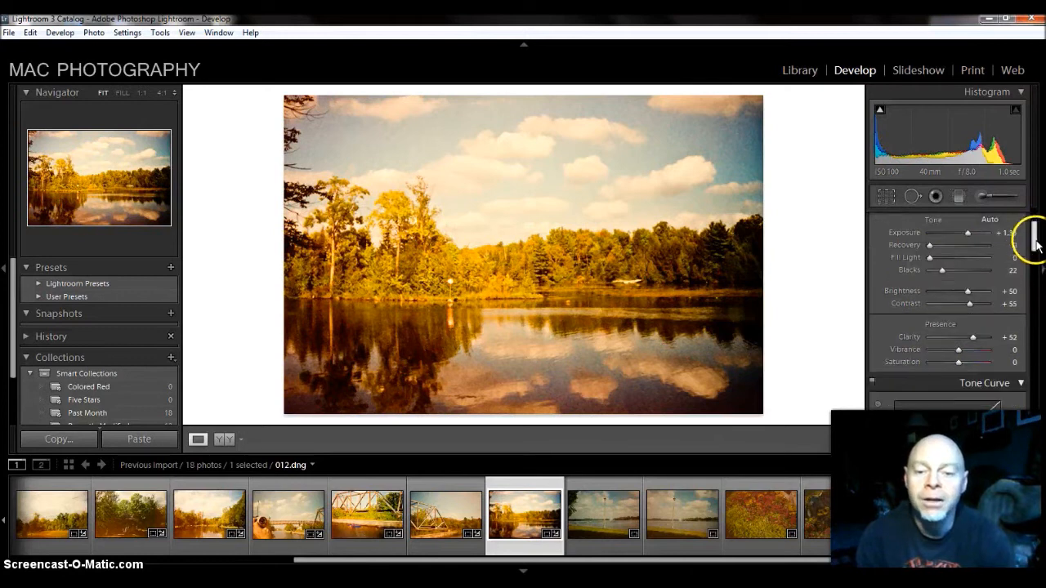
scroll(down, 3)
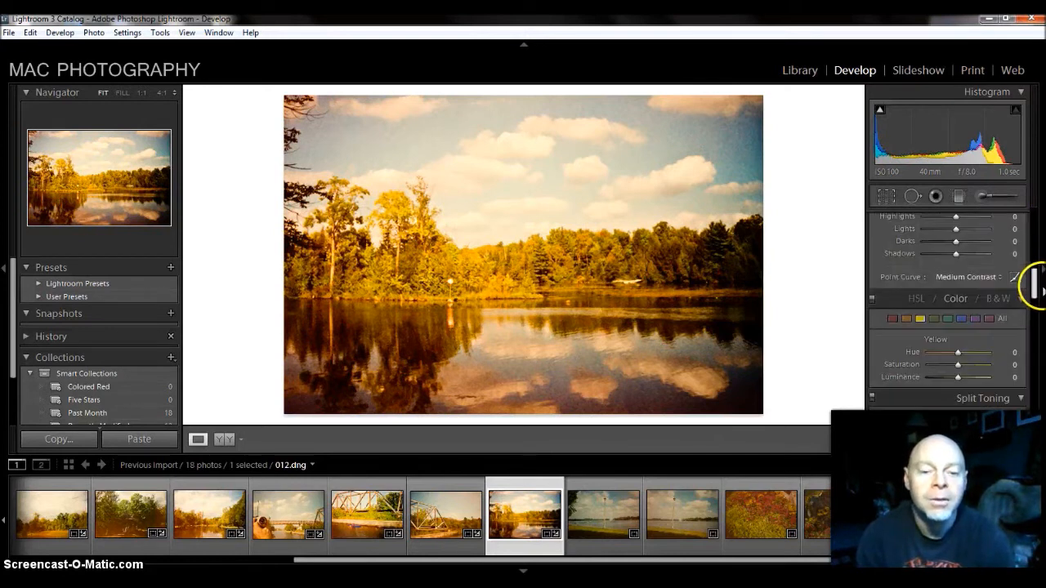
scroll(down, 3)
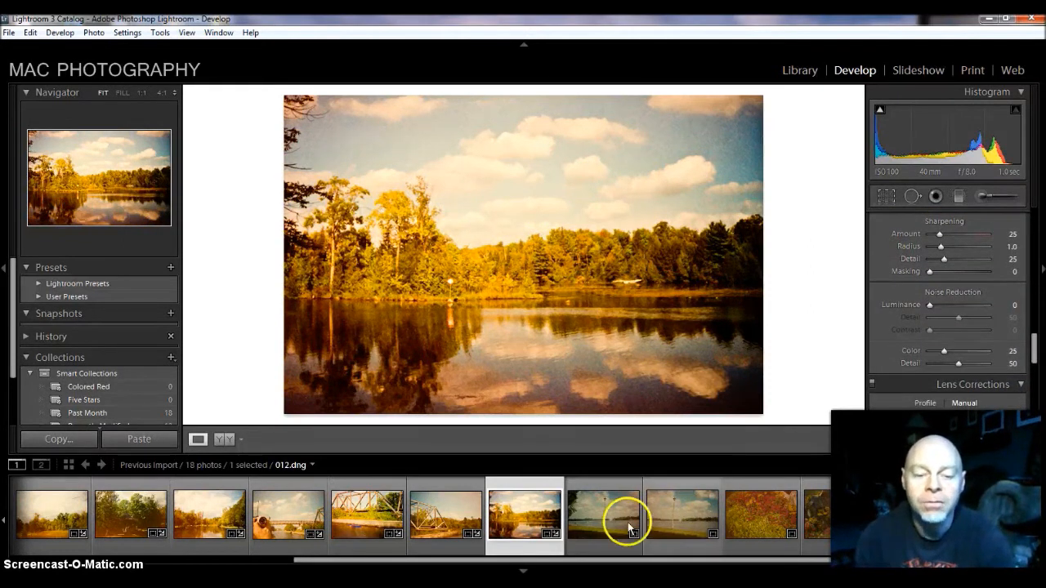
Give lamppost scan 013 Exposure +1.52, Blacks 16, Contrast +43, Clarity +31
click(603, 513)
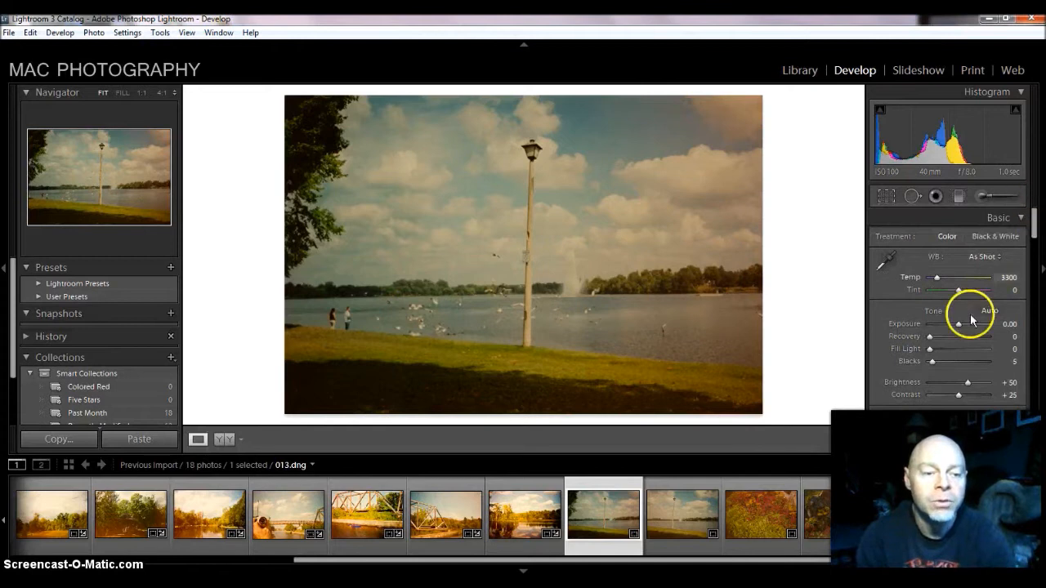
drag(957, 324, 962, 324)
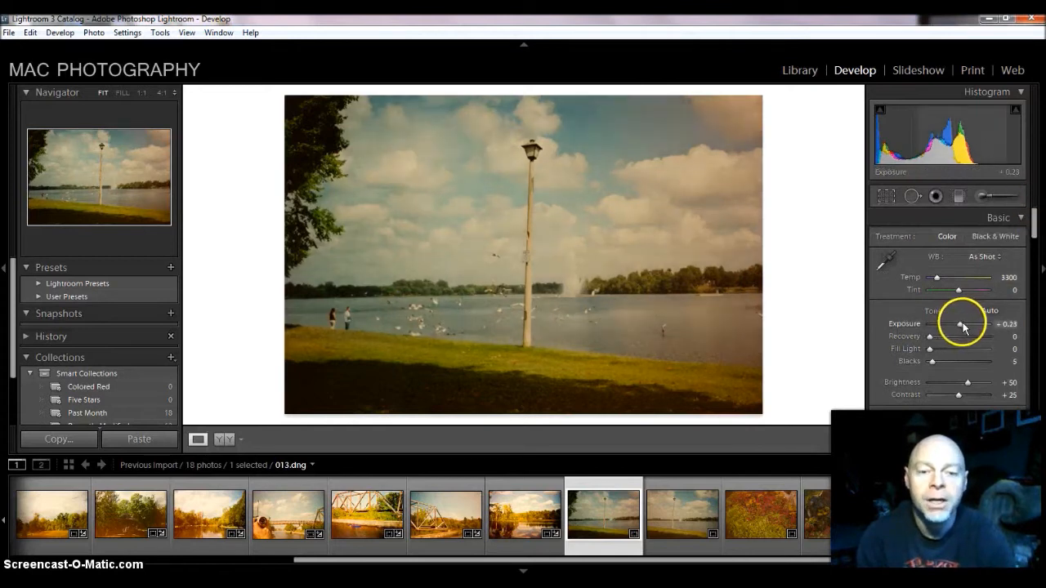
drag(960, 326, 968, 326)
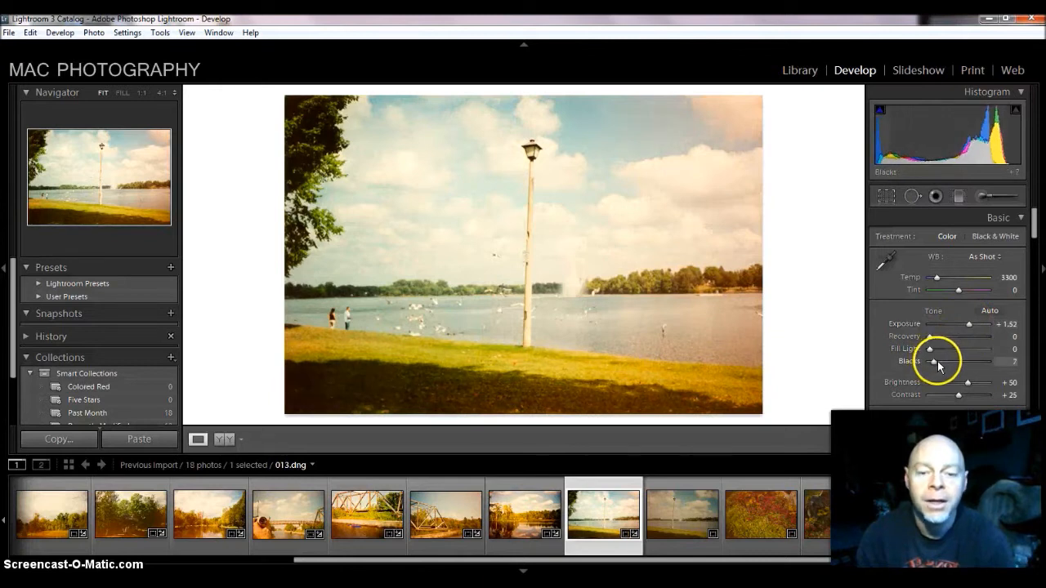
drag(929, 361, 938, 361)
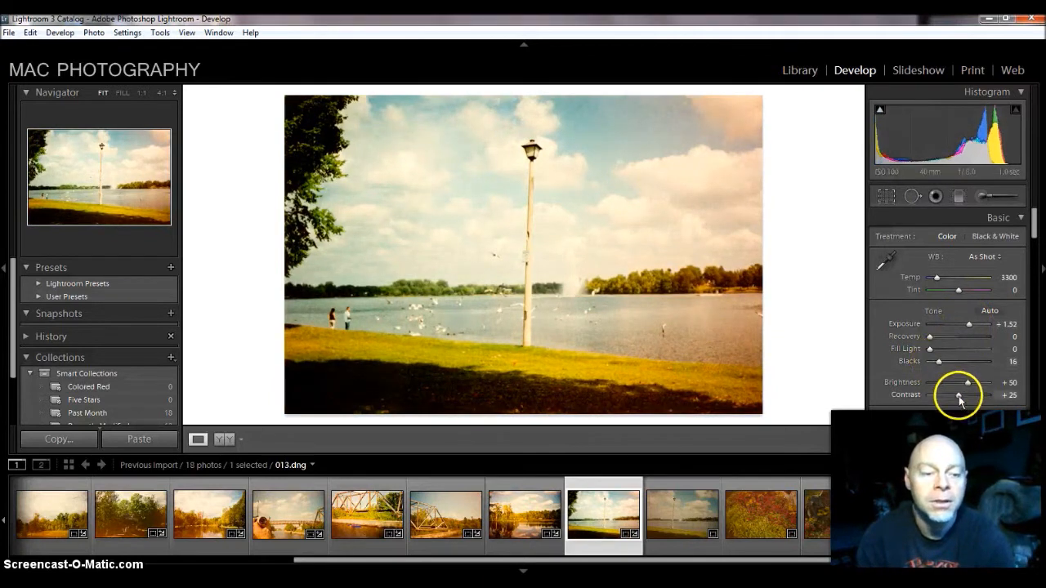
drag(960, 399, 967, 394)
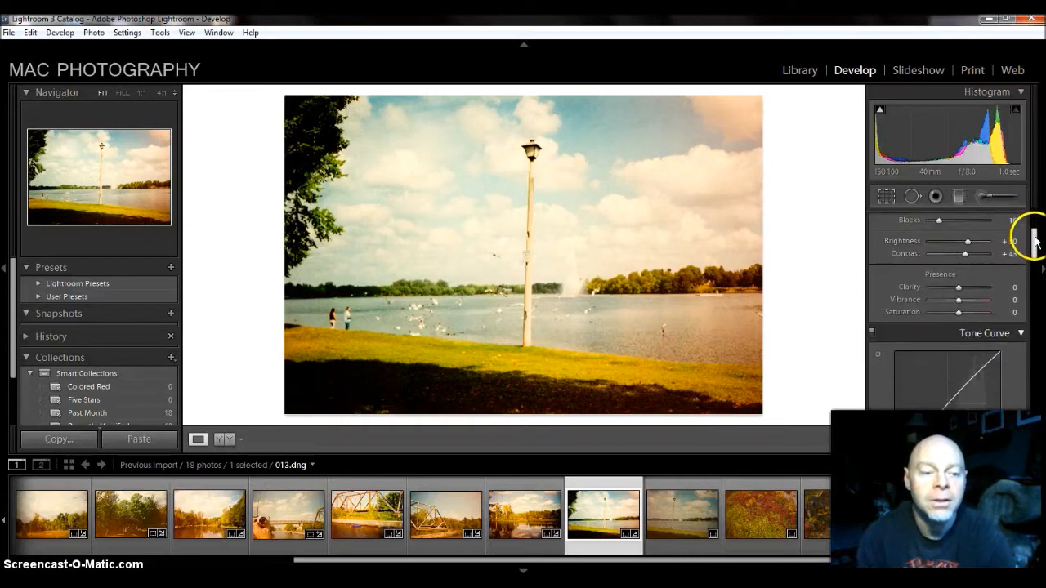
drag(957, 287, 969, 287)
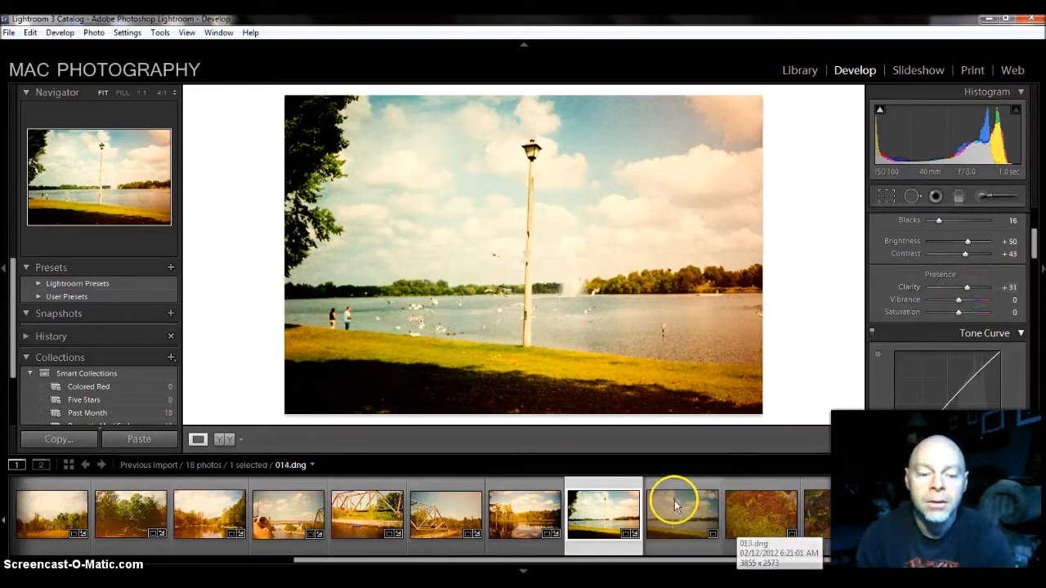
Copy the scan's develop settings with all boxes checked
click(603, 513)
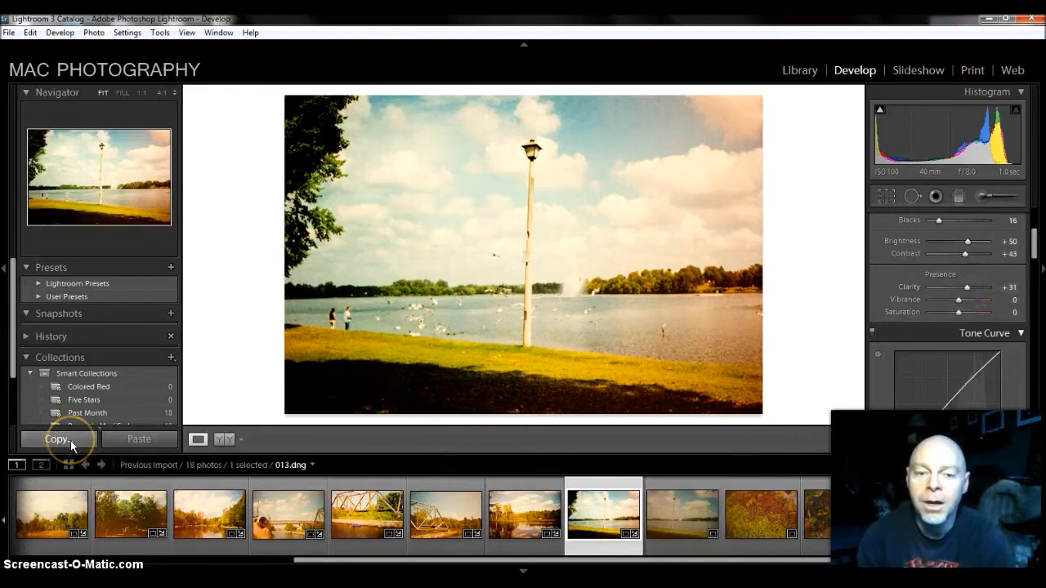
click(57, 439)
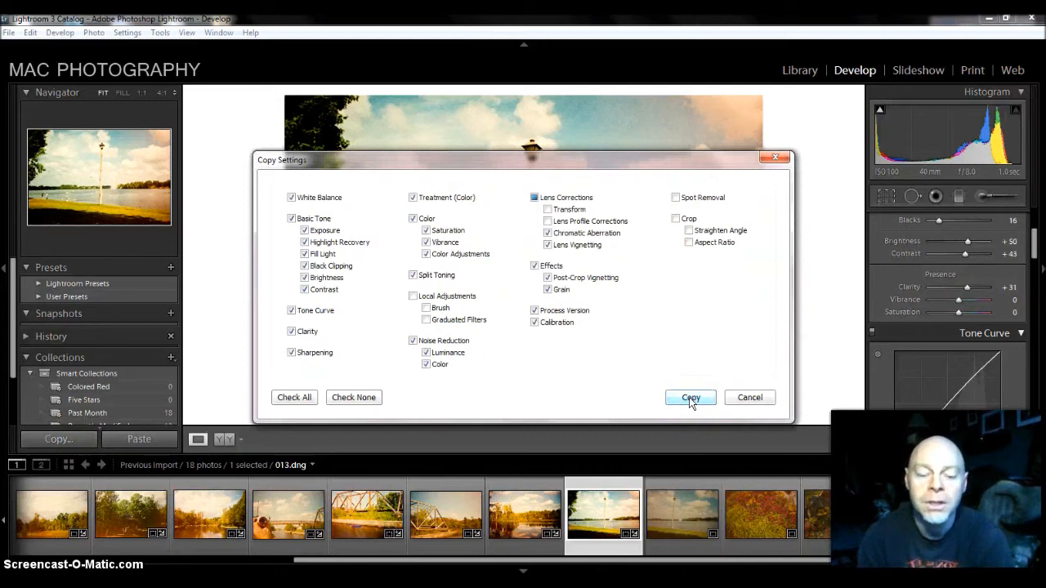
click(690, 397)
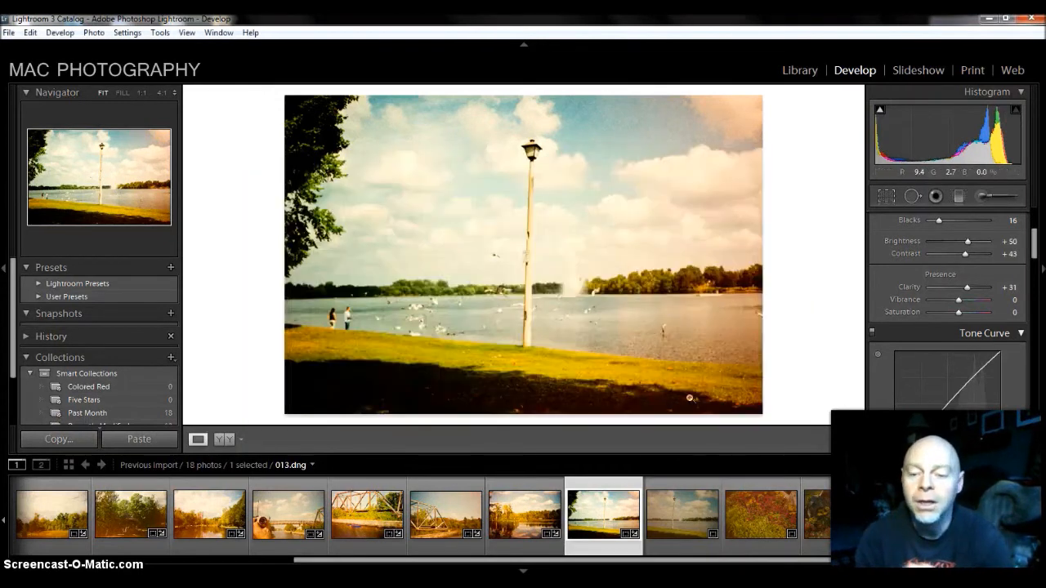
Paste the copied settings onto scans 014, 015 and 016
click(683, 513)
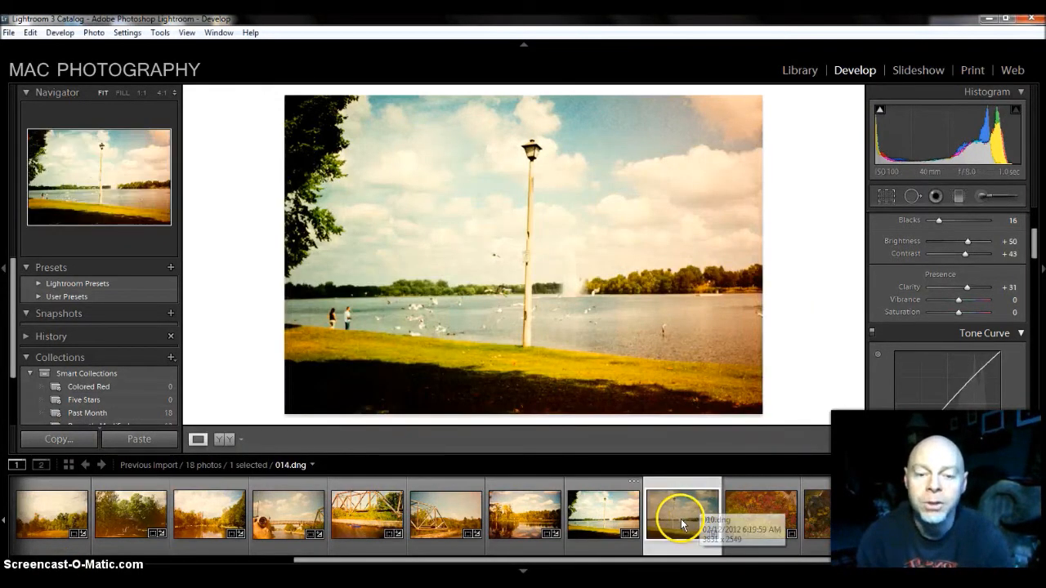
click(138, 439)
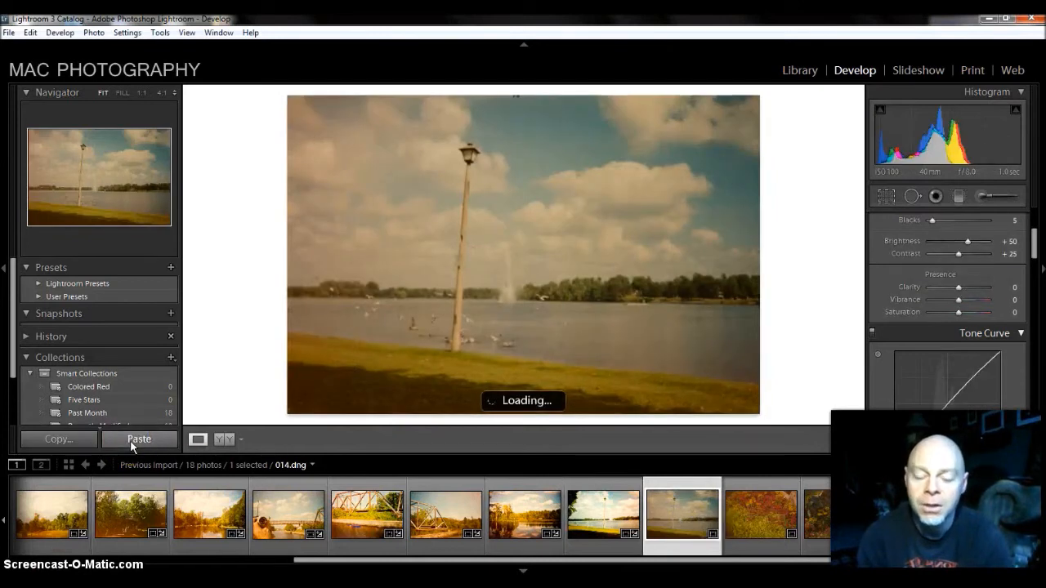
click(139, 439)
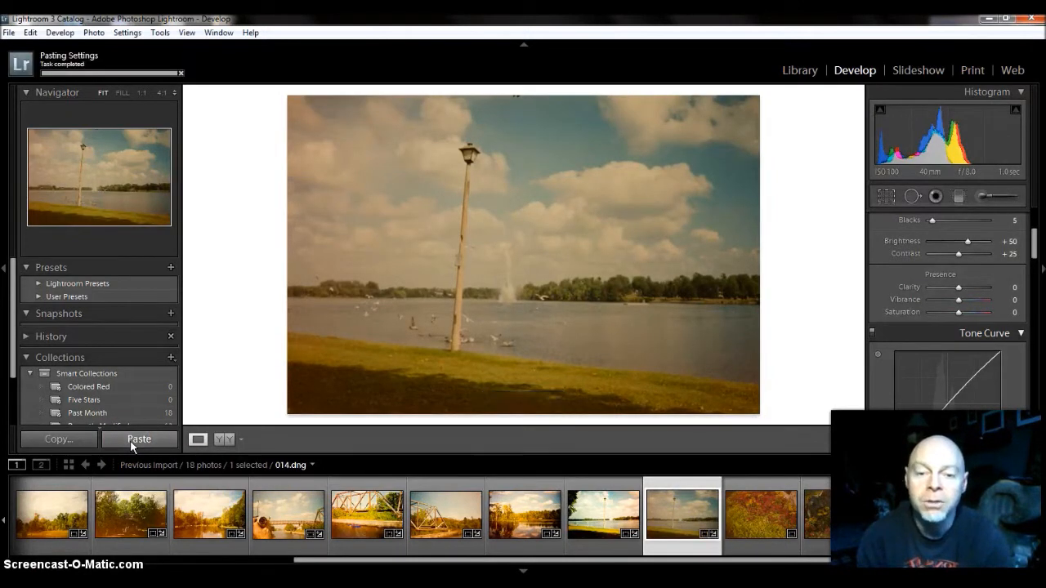
click(139, 439)
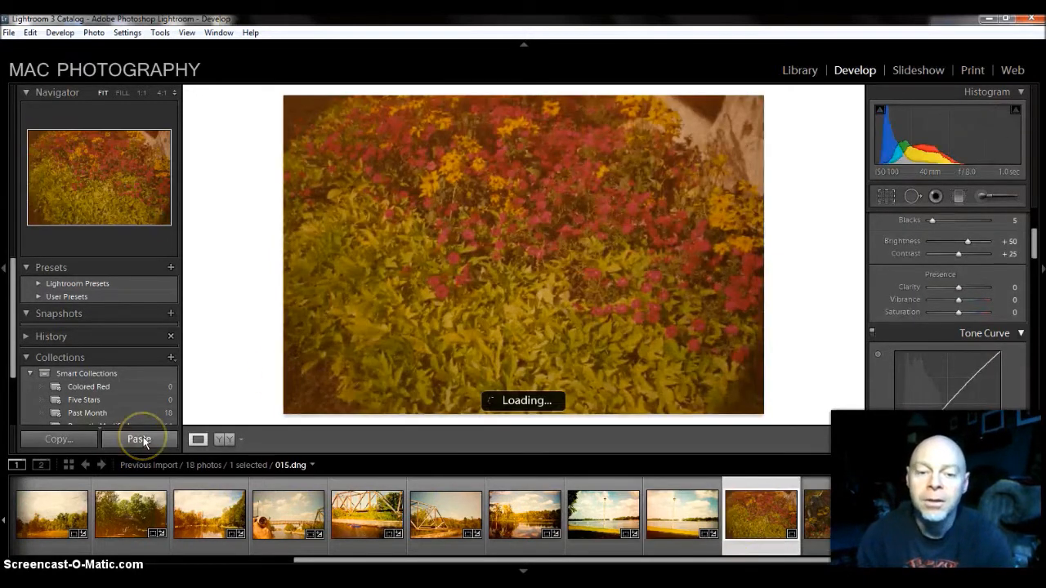
click(138, 439)
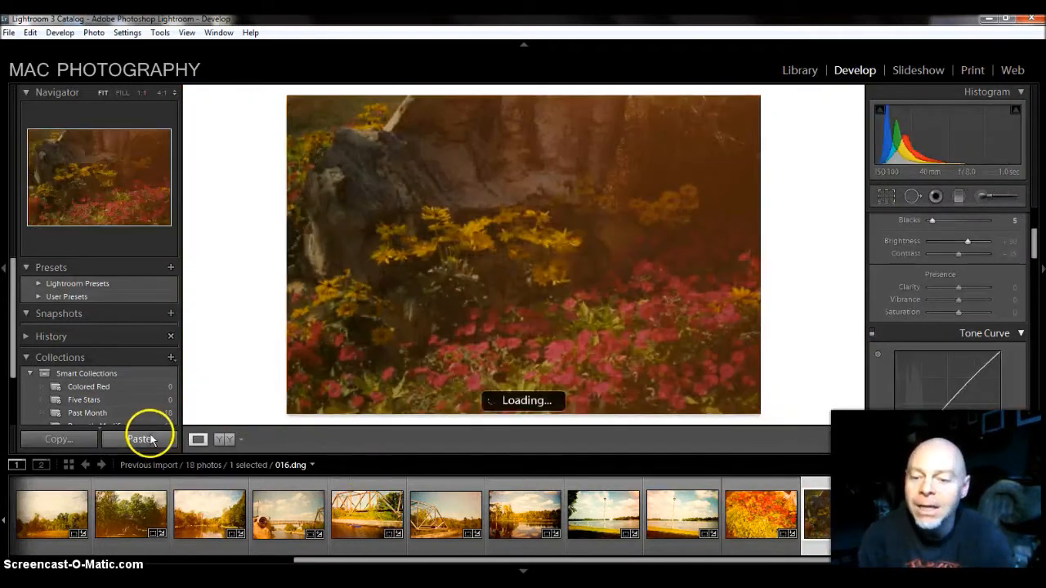
click(139, 438)
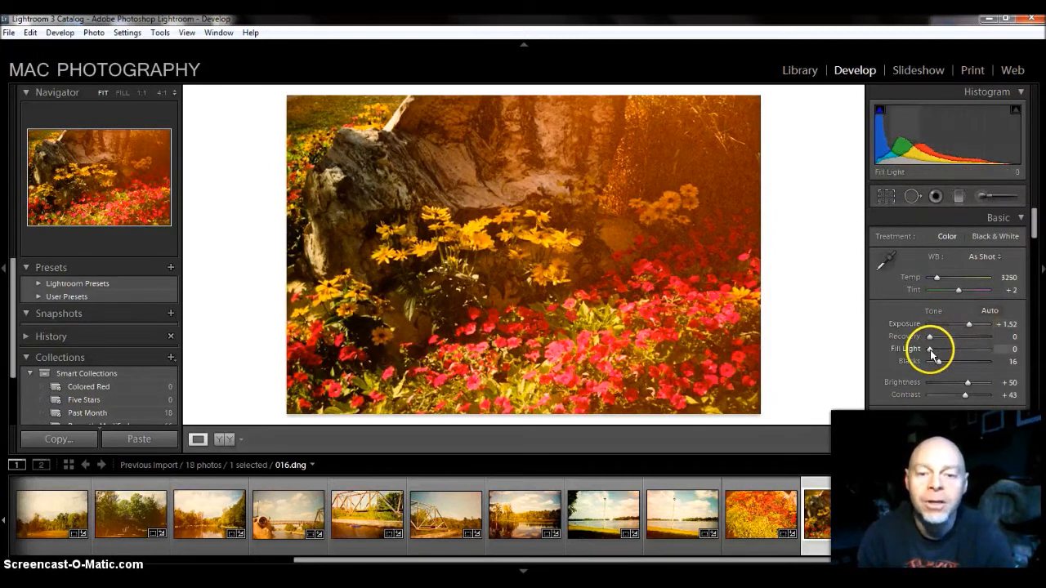
Set Fill Light to 16 and Brightness to +60, after trying +81
drag(930, 349, 937, 349)
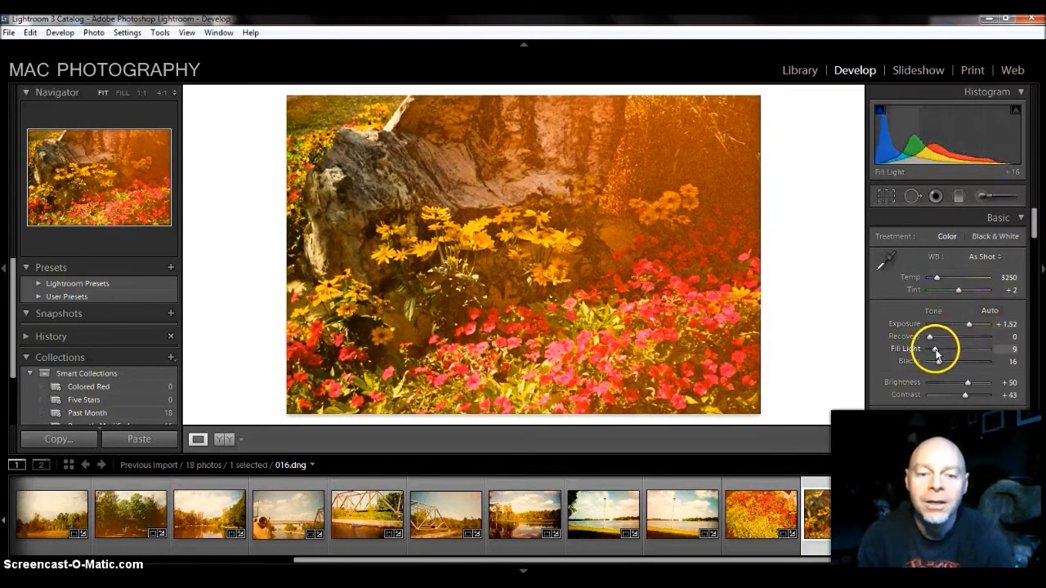
drag(931, 349, 968, 349)
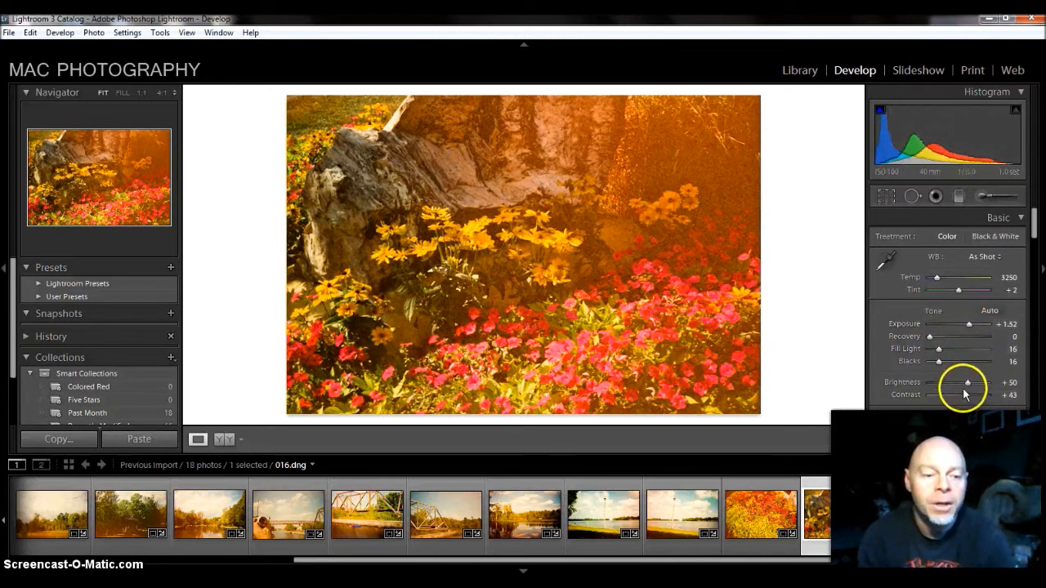
drag(969, 383, 977, 382)
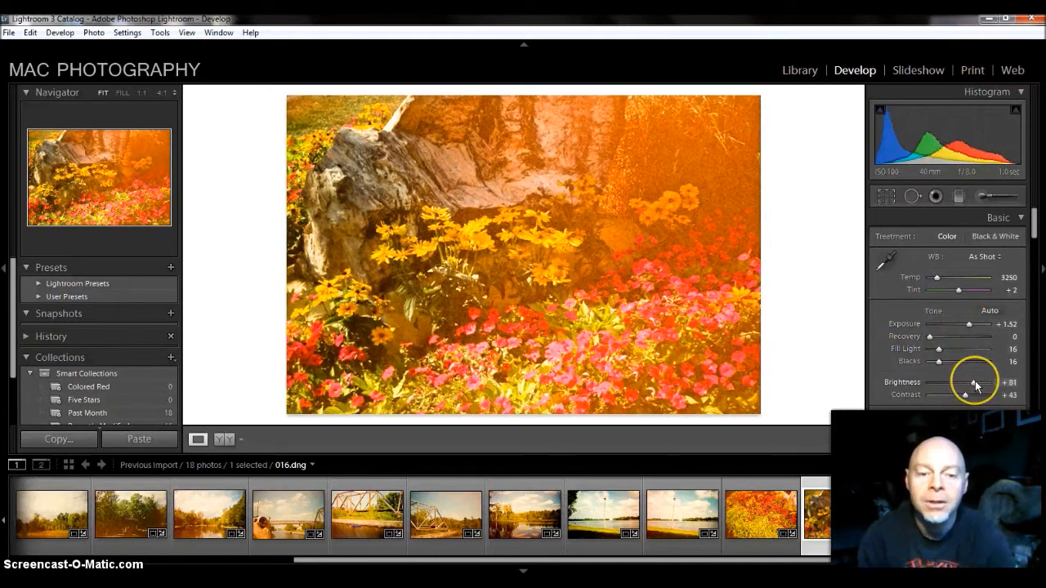
drag(984, 382, 968, 382)
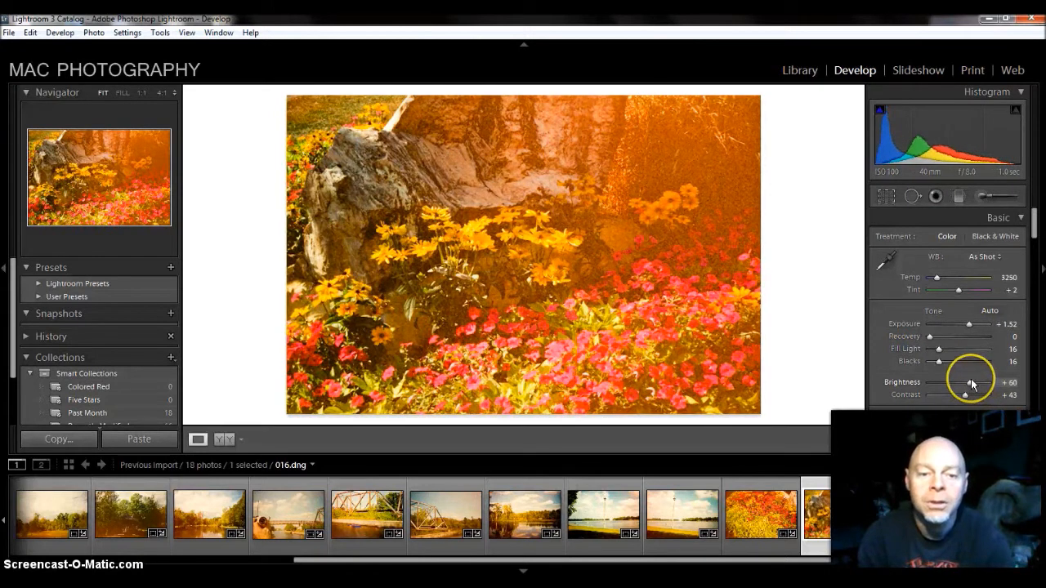
drag(987, 383, 967, 383)
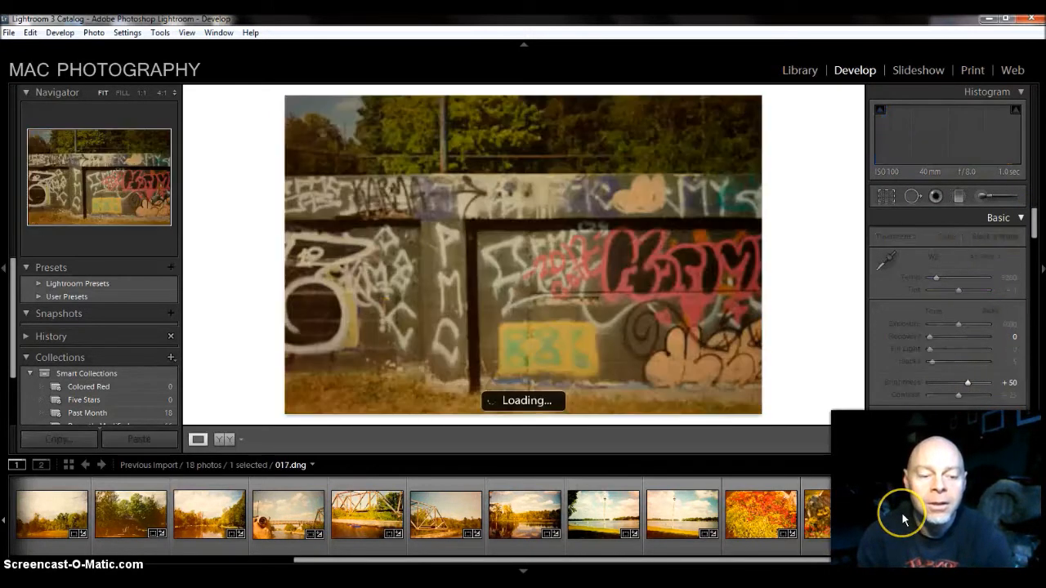
Paste the copied develop settings onto graffiti wall scan 017
click(138, 438)
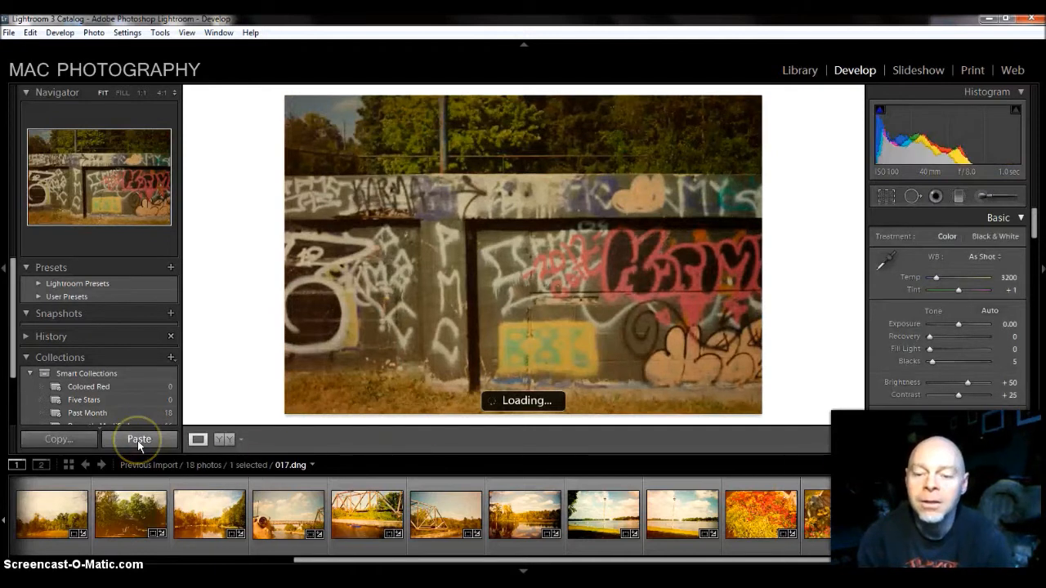
click(139, 439)
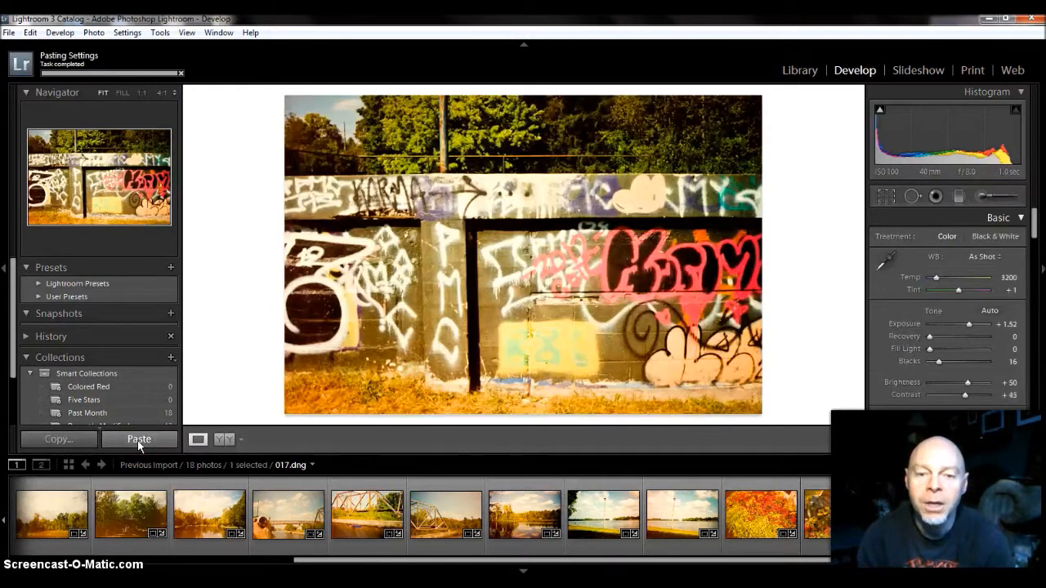
click(138, 439)
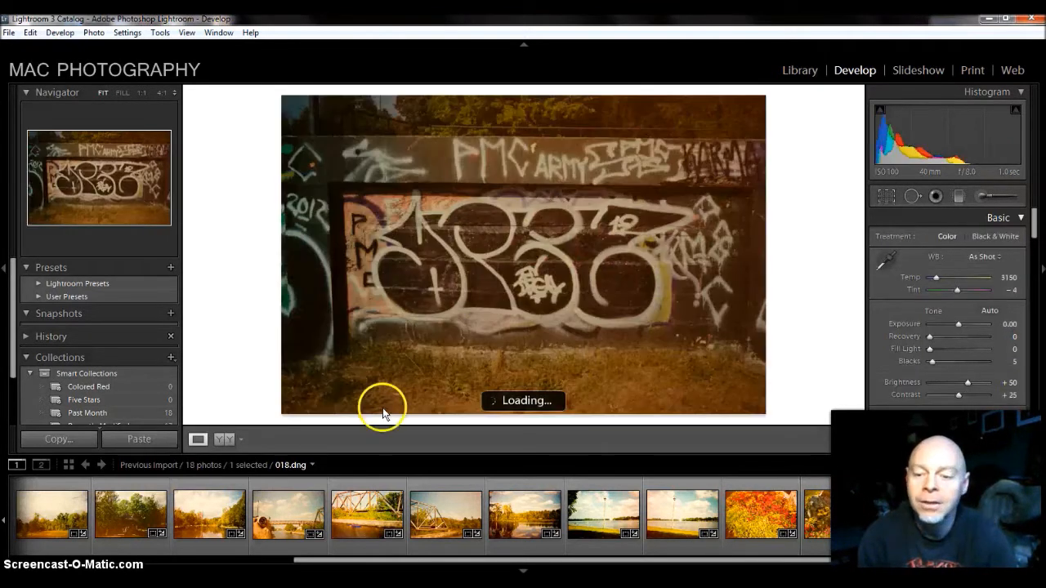
Paste the copied settings onto the second graffiti scan and deepen Blacks to 18
click(139, 439)
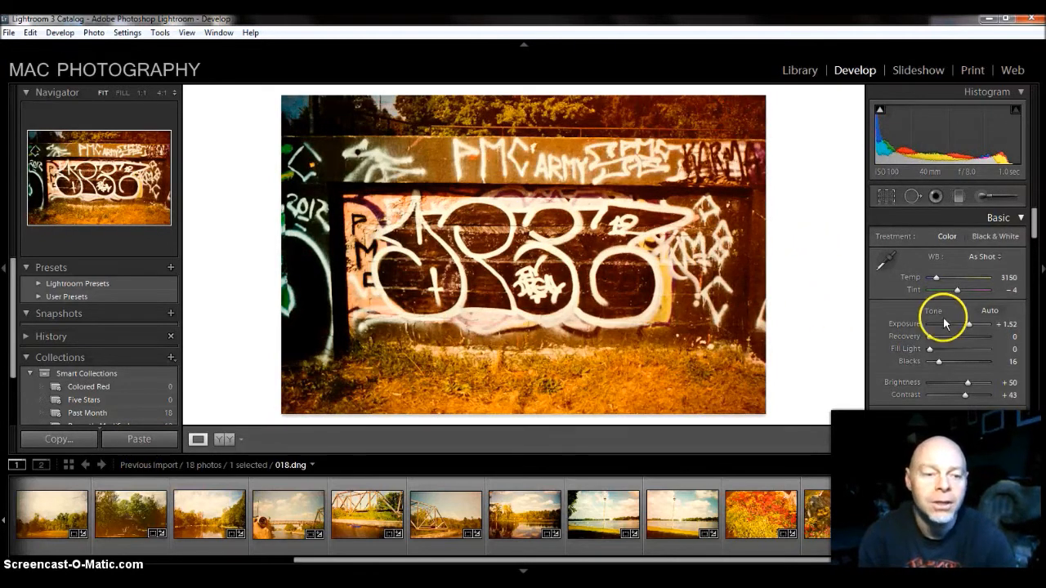
mouse_move(976, 378)
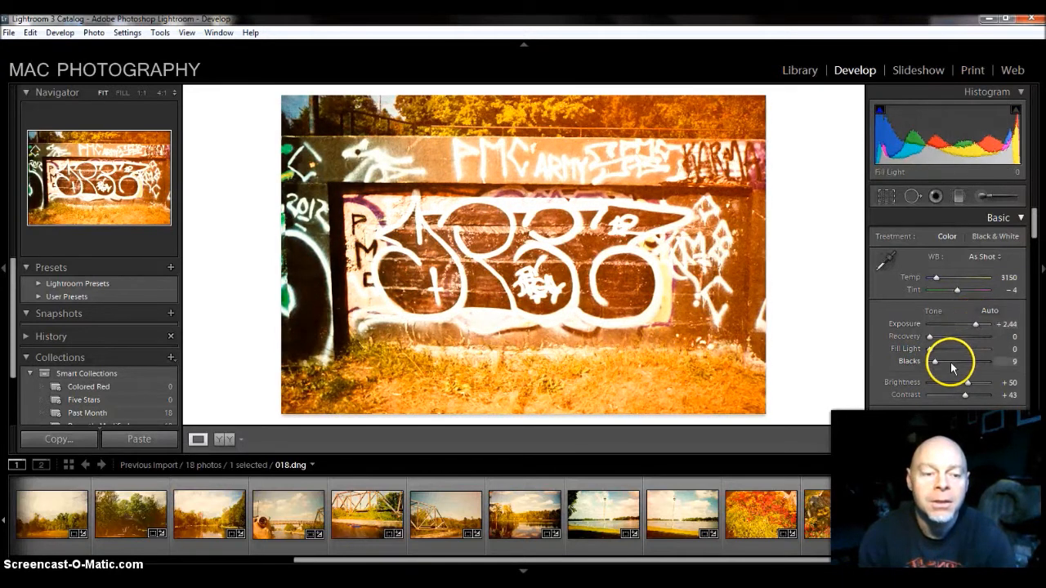
drag(958, 361, 971, 362)
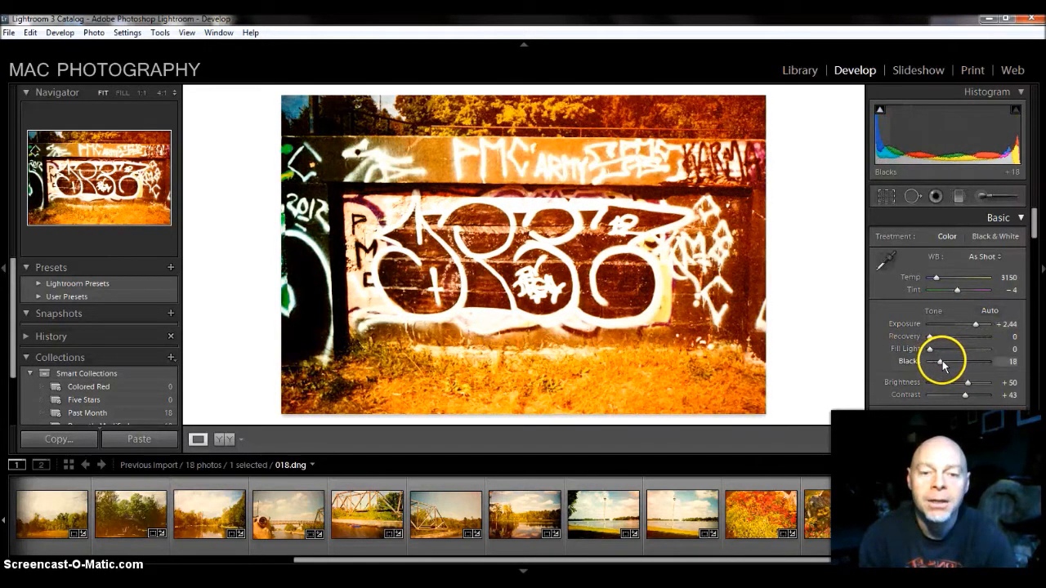
mouse_move(782, 340)
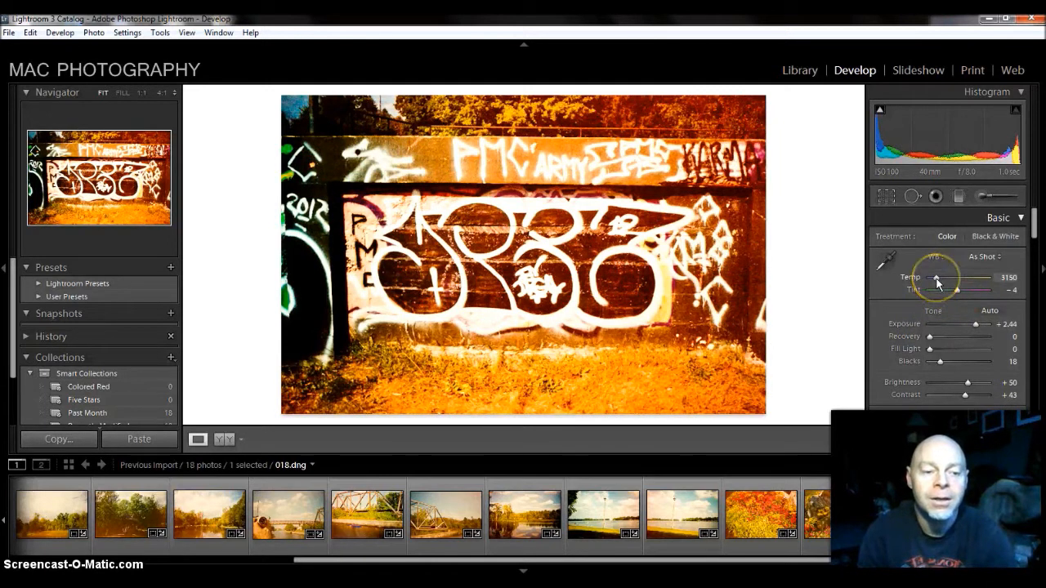
drag(935, 277, 946, 277)
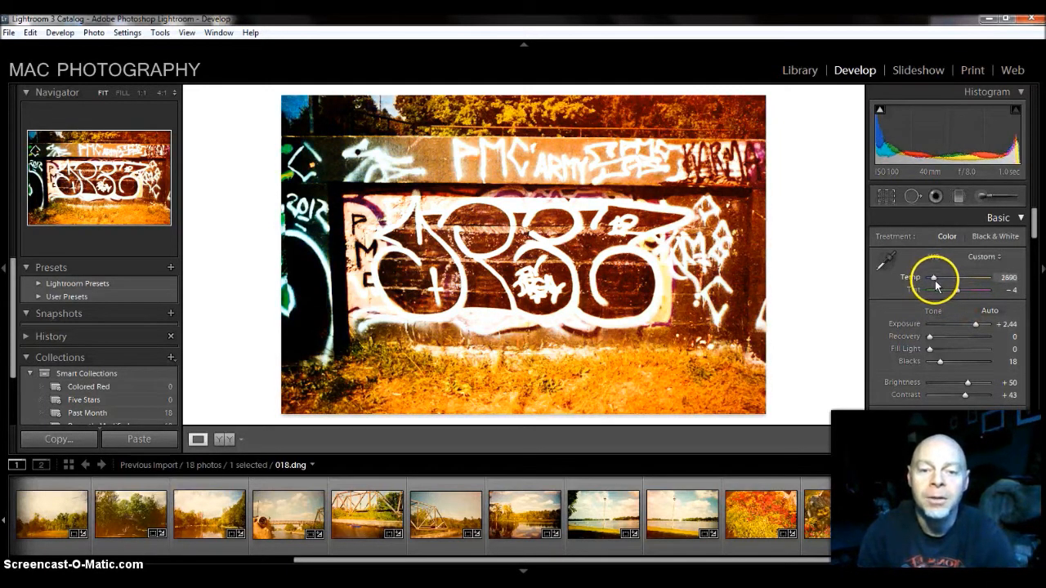
drag(936, 278, 956, 277)
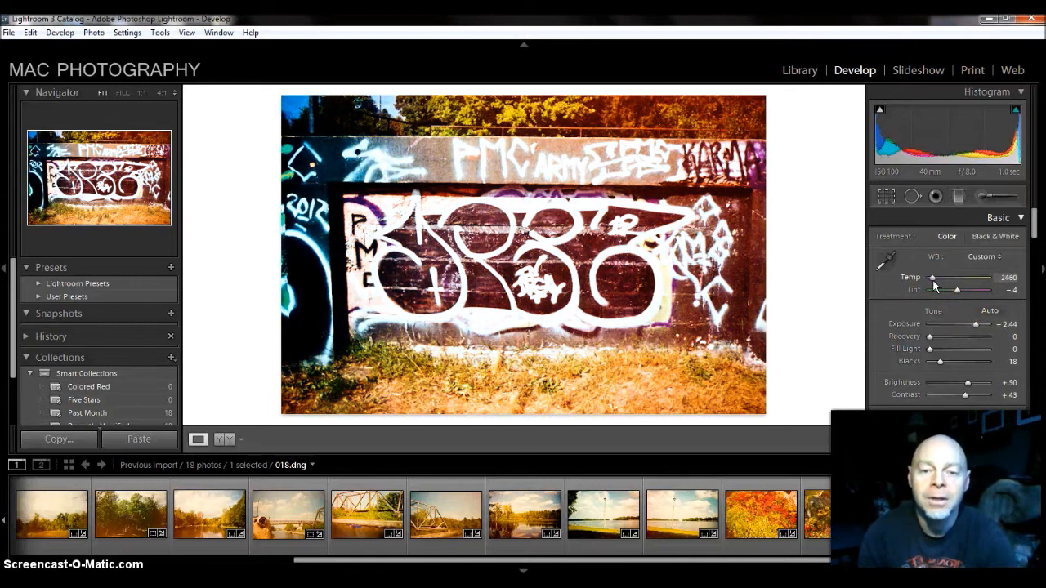
drag(933, 277, 958, 277)
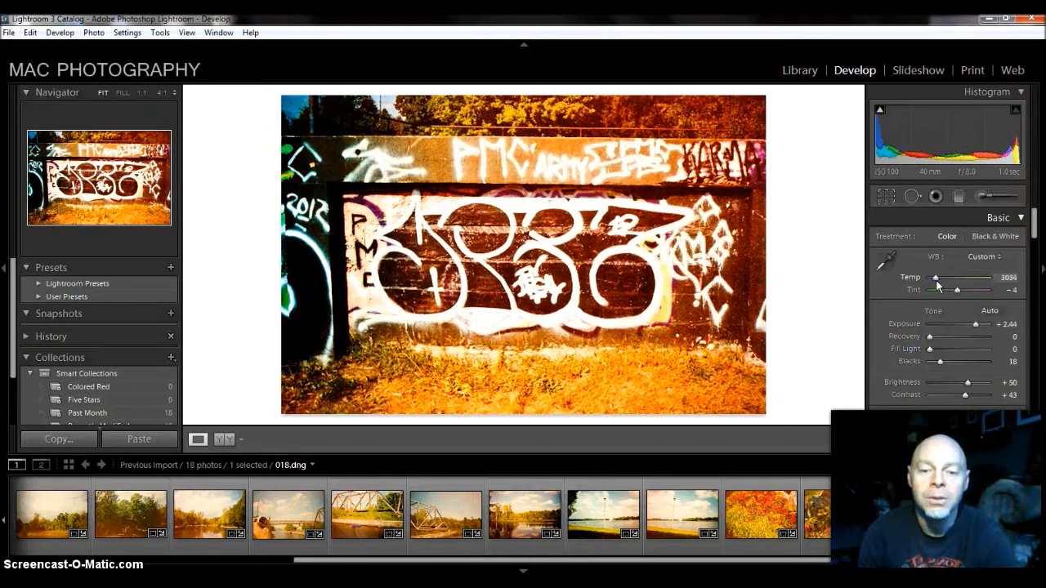
drag(936, 277, 968, 277)
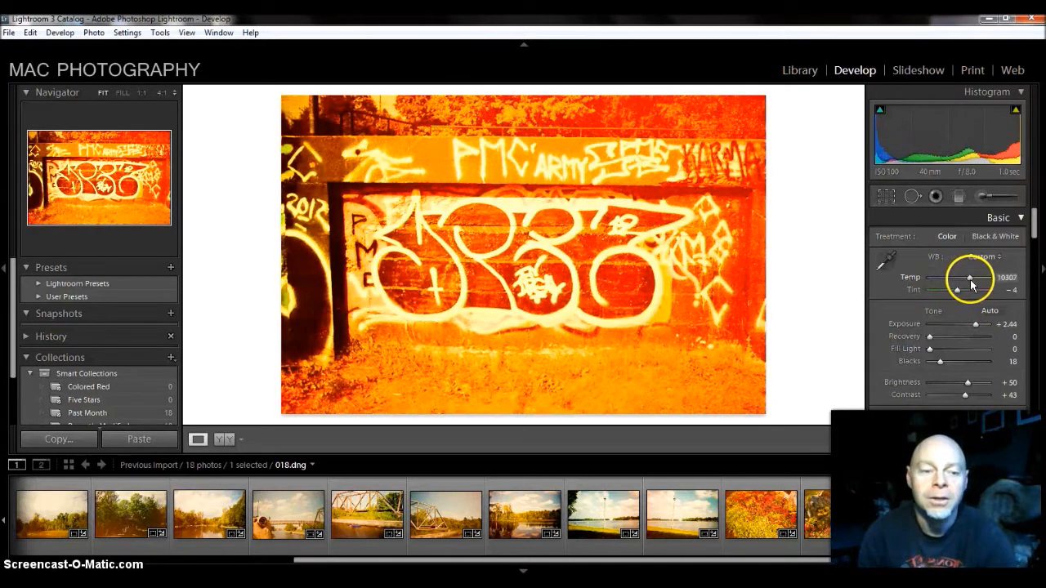
drag(969, 278, 931, 278)
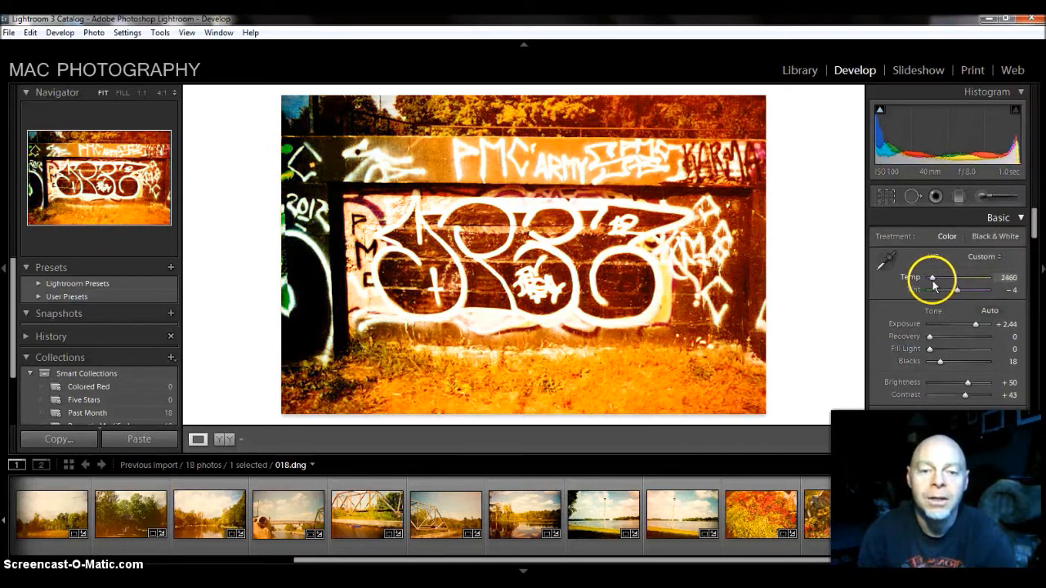
drag(931, 278, 948, 278)
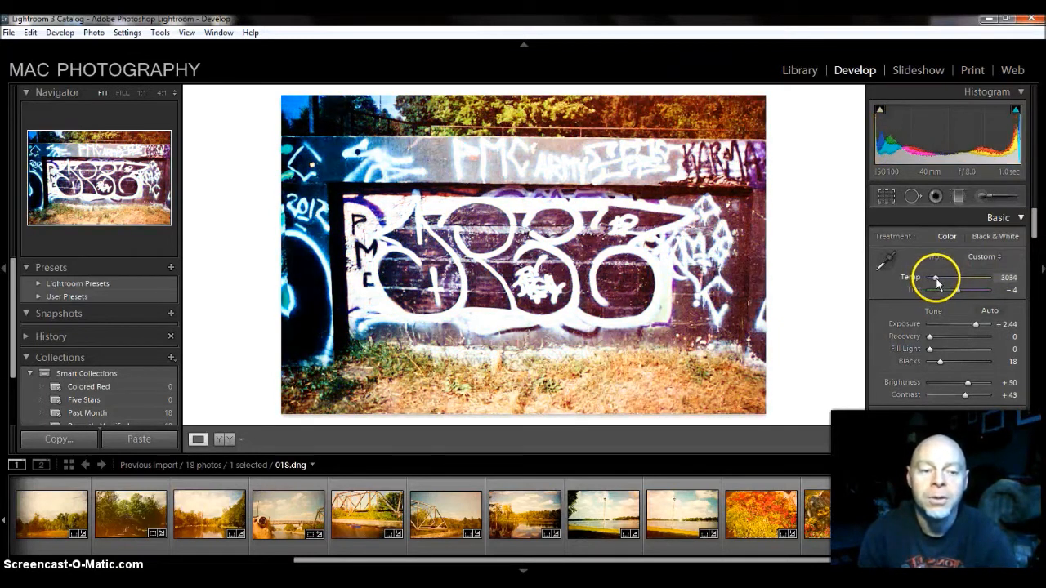
drag(935, 279, 956, 279)
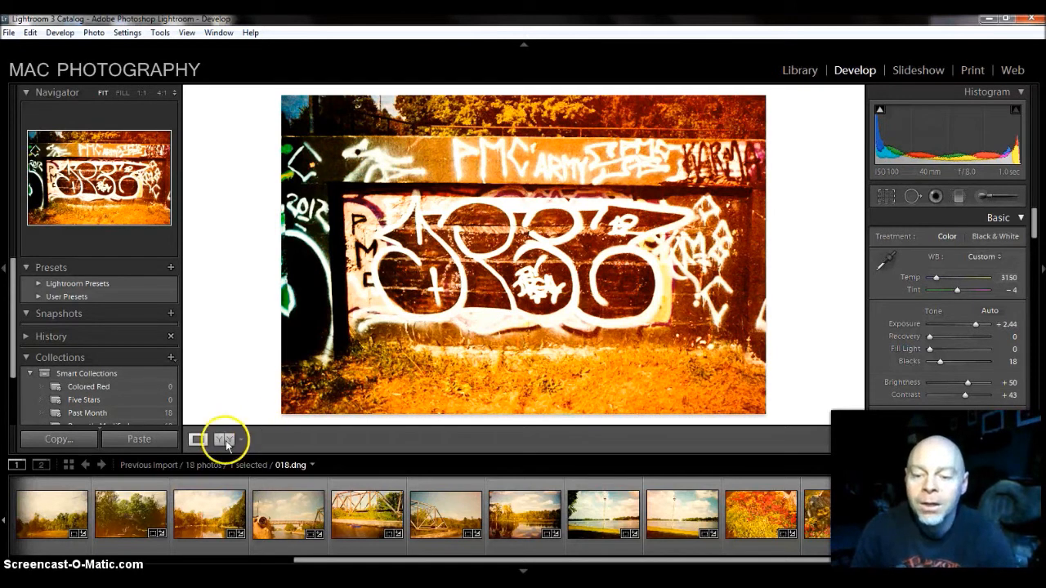
Switch to side-by-side Before/After and compare the graffiti, flower garden, lakeshore, truss bridge and kayak scans
click(226, 438)
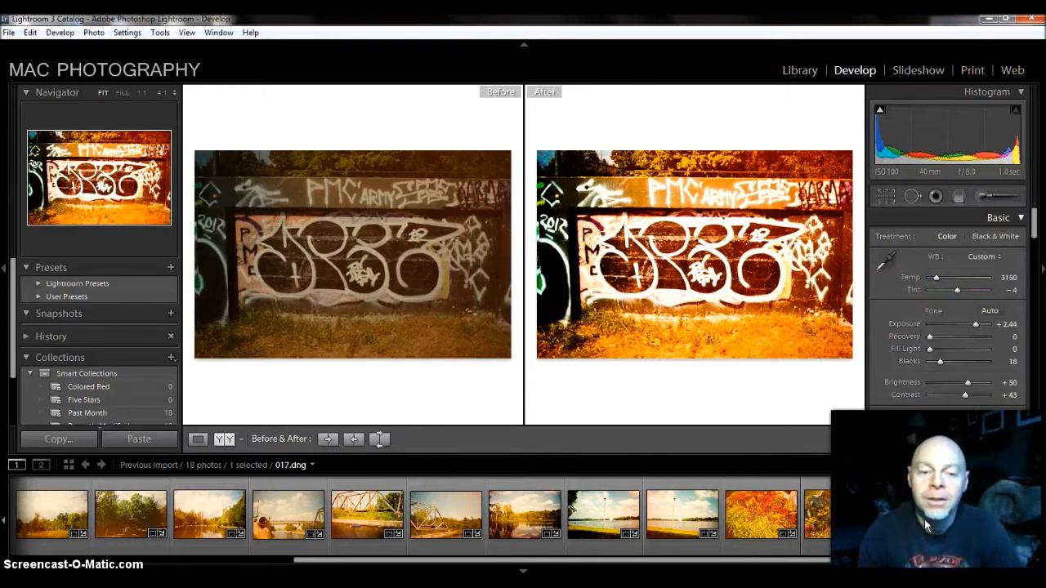
click(825, 513)
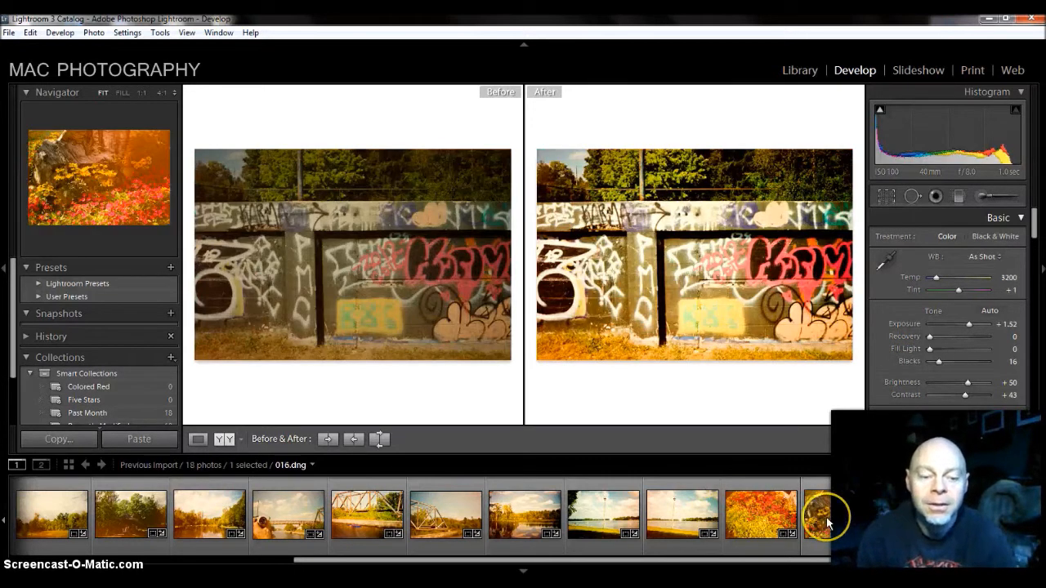
click(817, 513)
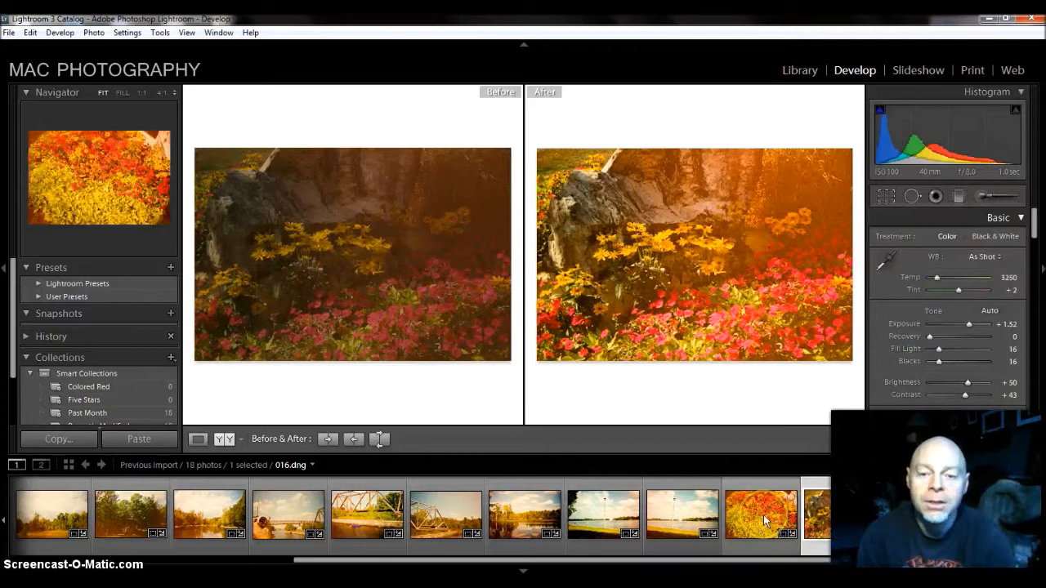
click(682, 513)
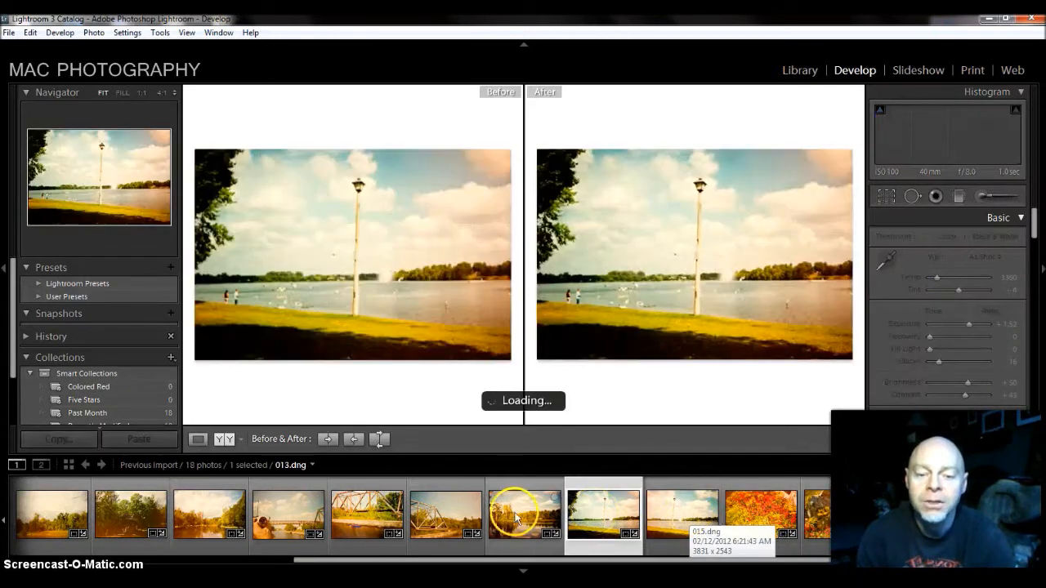
click(524, 513)
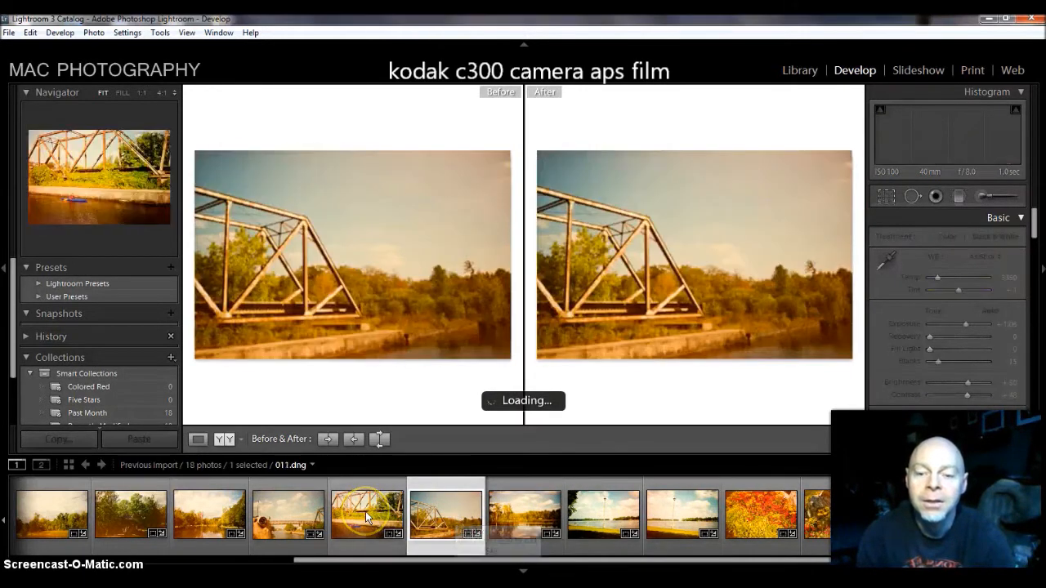
click(287, 513)
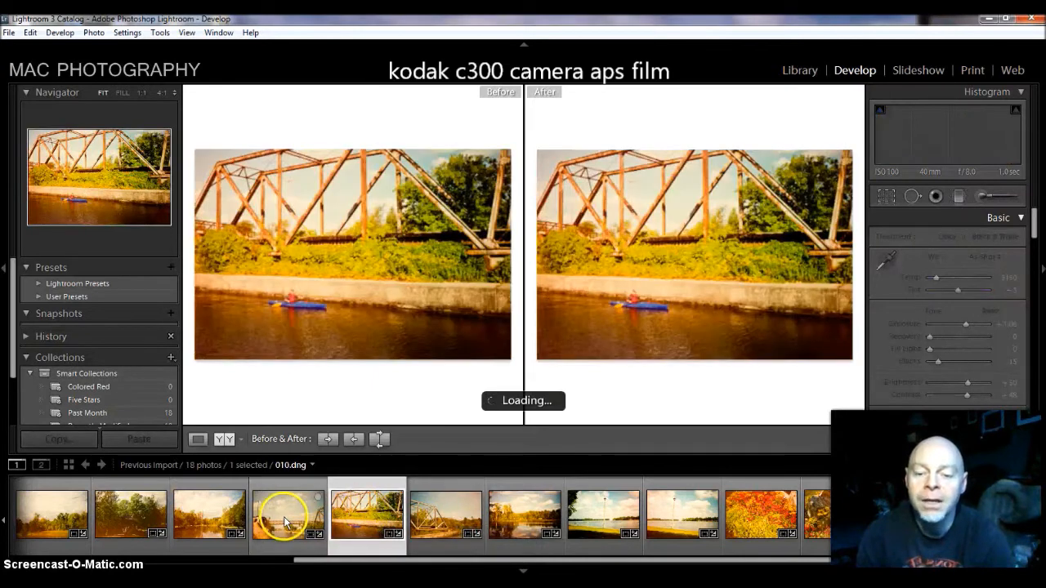
Compare the hand-with-camera, river, lakeside, field and fern forest scans, finishing at the first scan
click(288, 515)
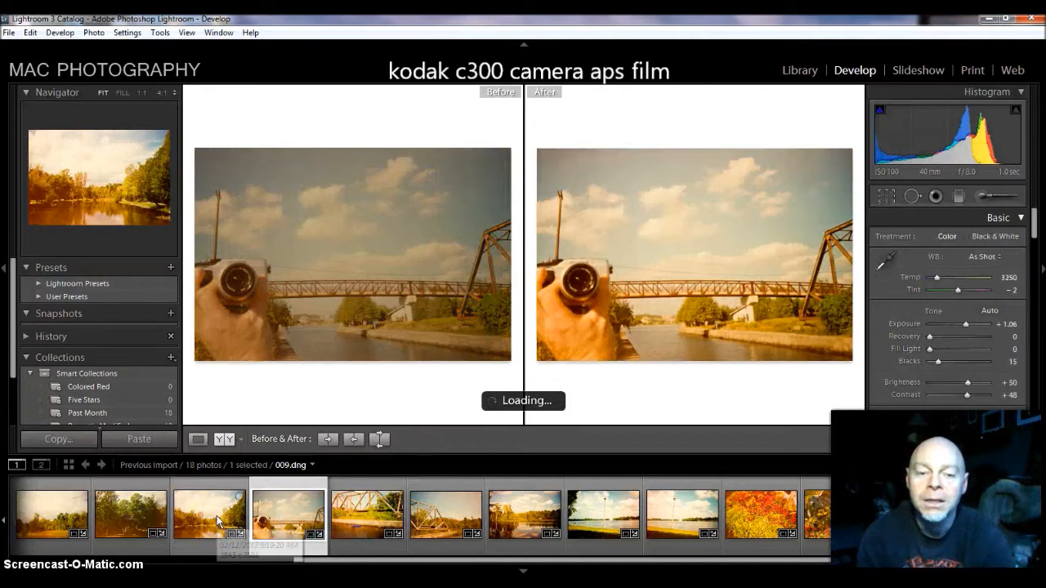
click(209, 515)
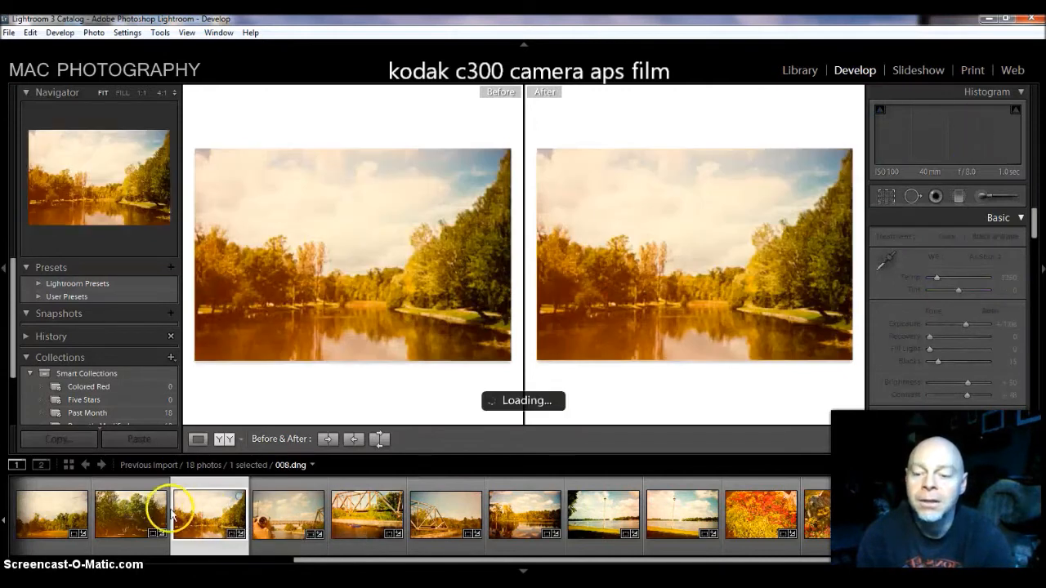
click(129, 515)
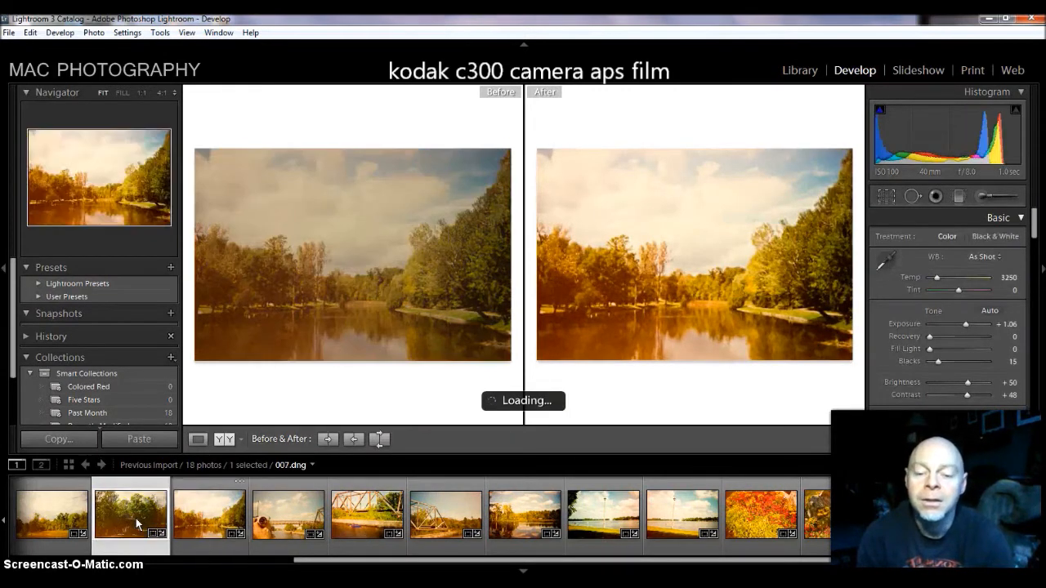
click(521, 515)
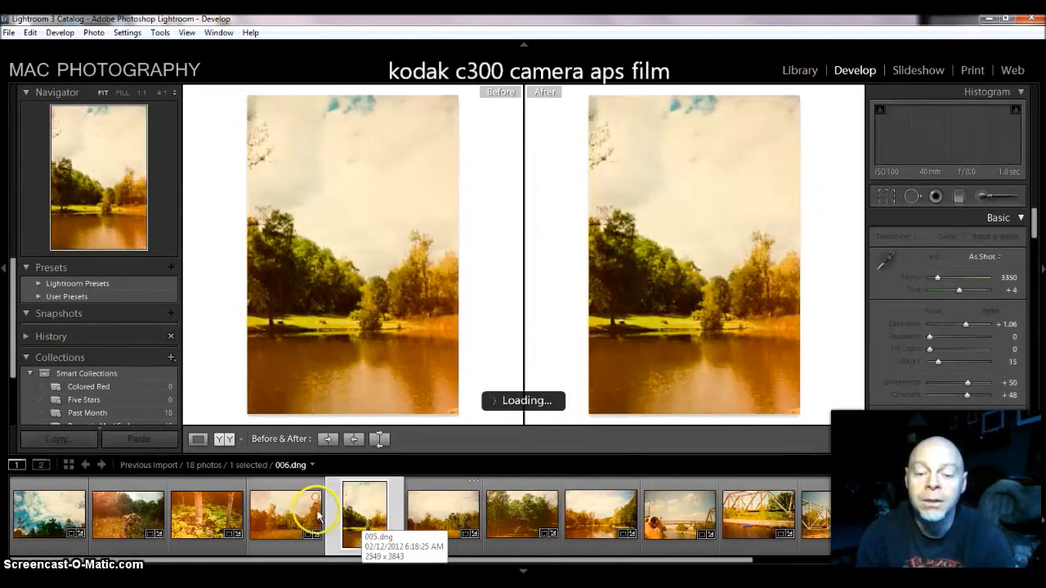
click(286, 515)
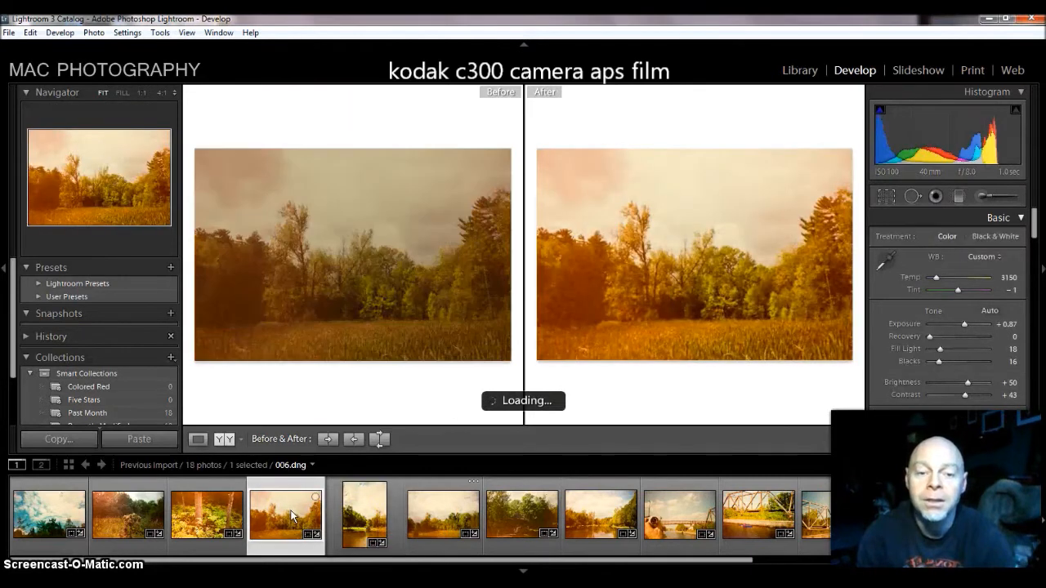
click(206, 513)
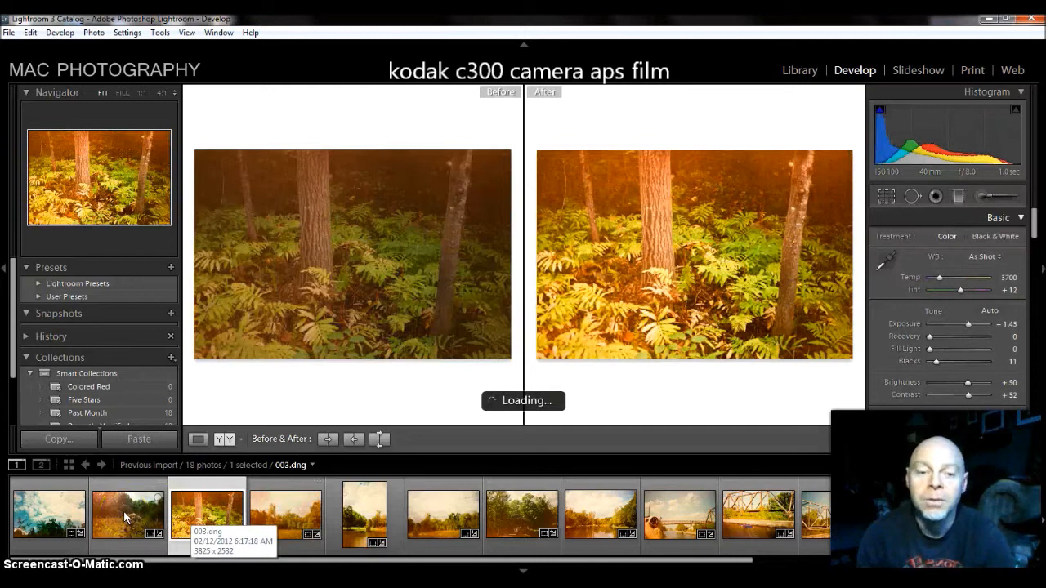
click(48, 515)
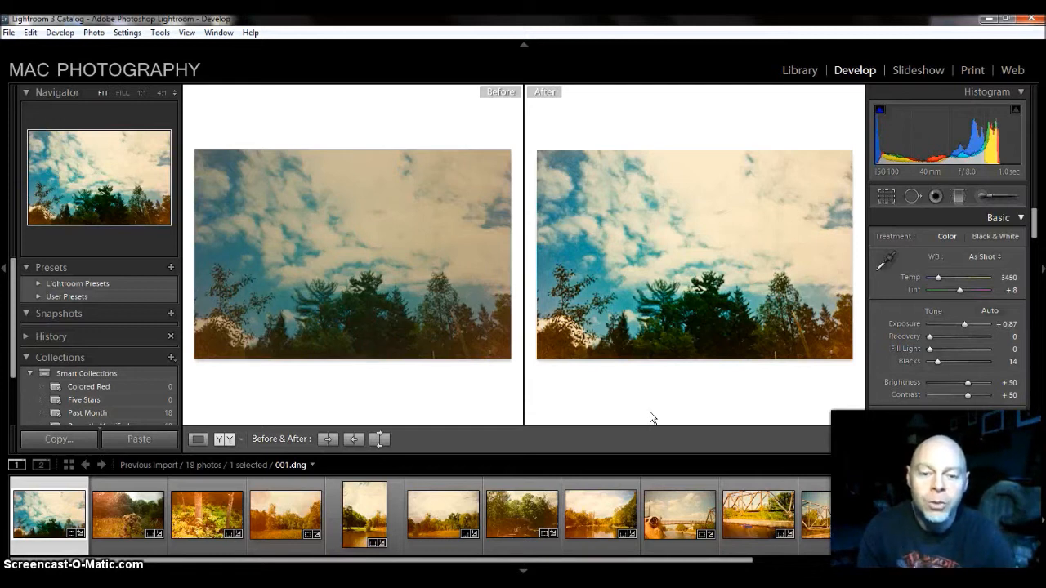
mouse_move(803, 429)
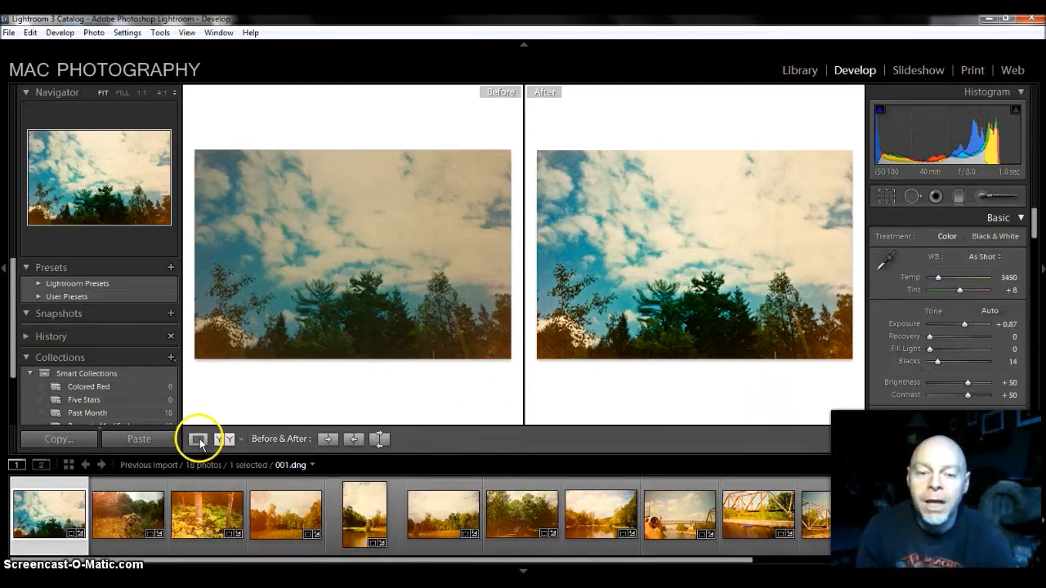
Show the adjusted sky-and-treetops scan (001.dng) alone in Loupe view
click(198, 439)
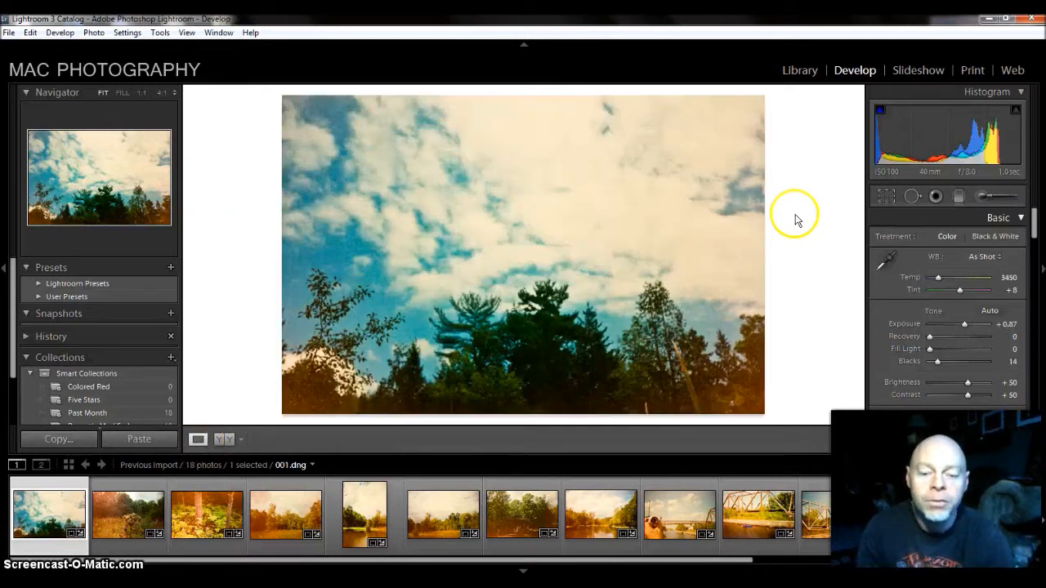